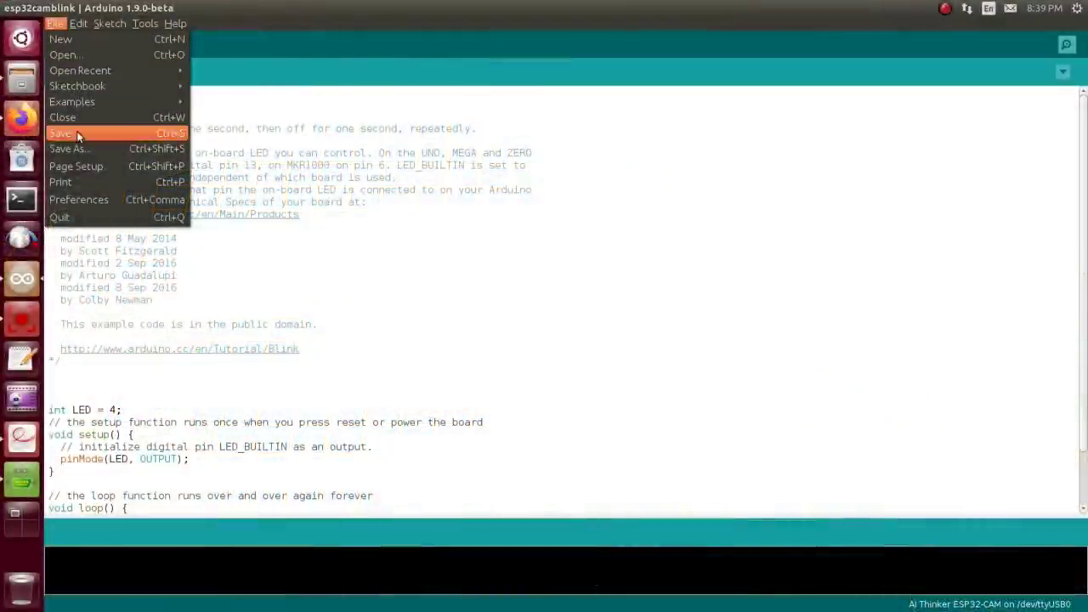
# Step: Confirm the Espressif ESP32 package URL is among the additional board manager URLs in Preferences
pyautogui.click(78, 199)
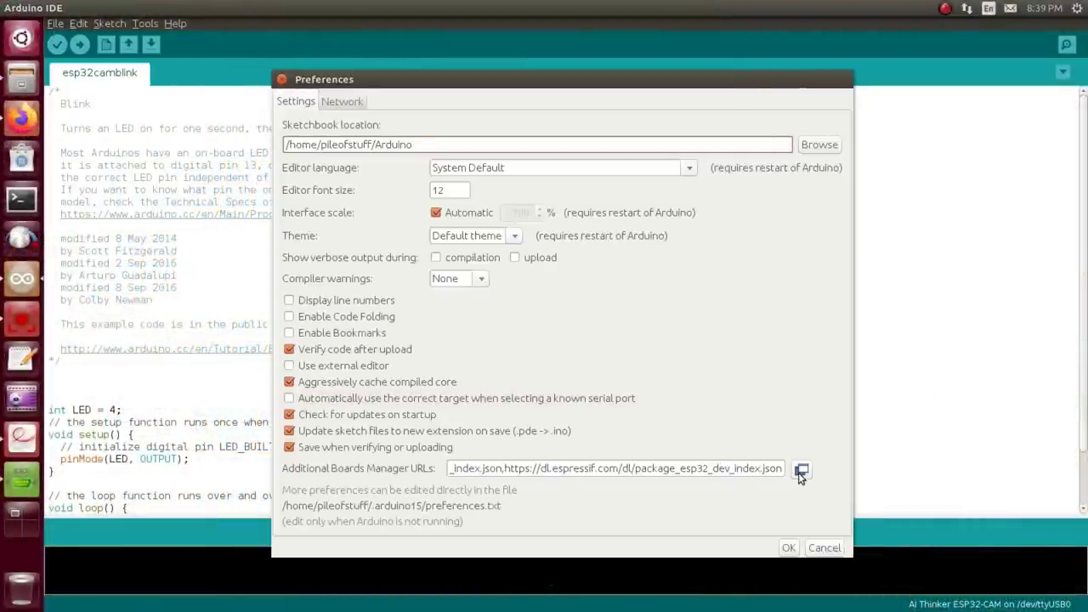
pyautogui.click(800, 469)
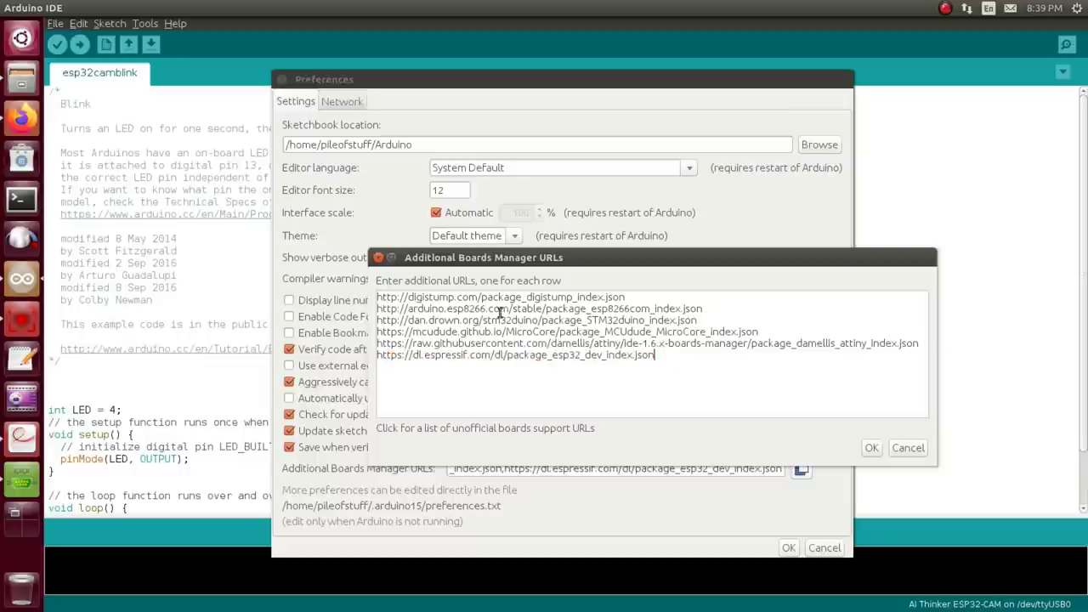
pyautogui.moveTo(739, 320)
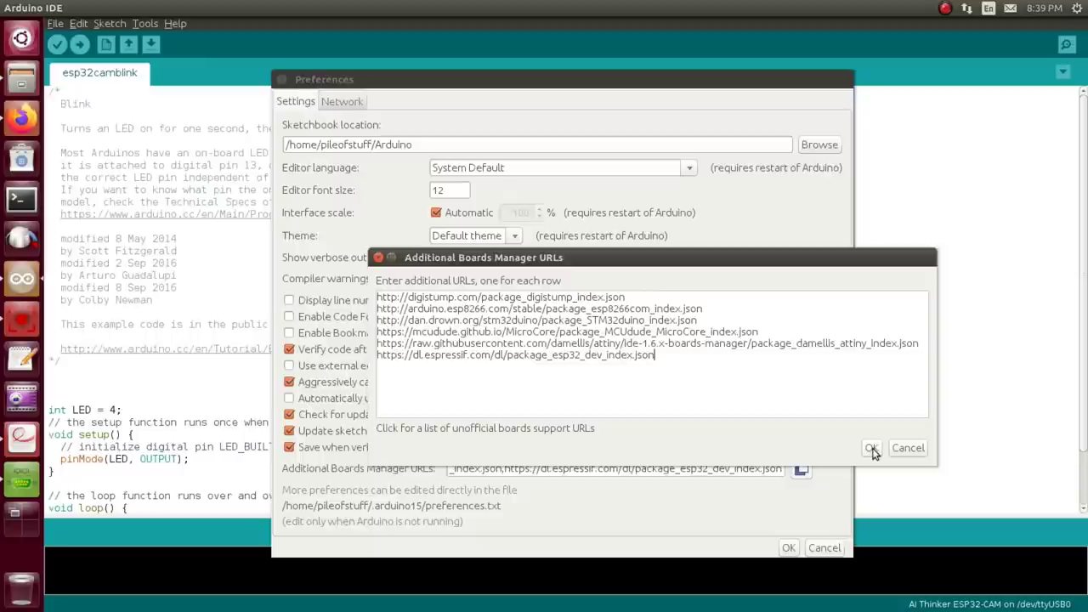
pyautogui.click(870, 448)
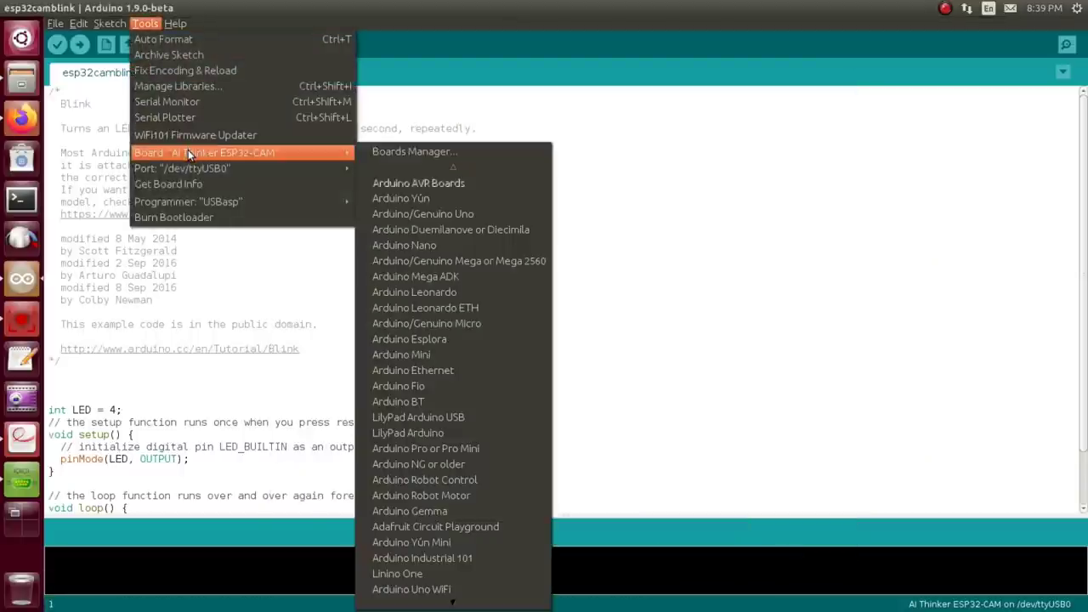
pyautogui.moveTo(459, 308)
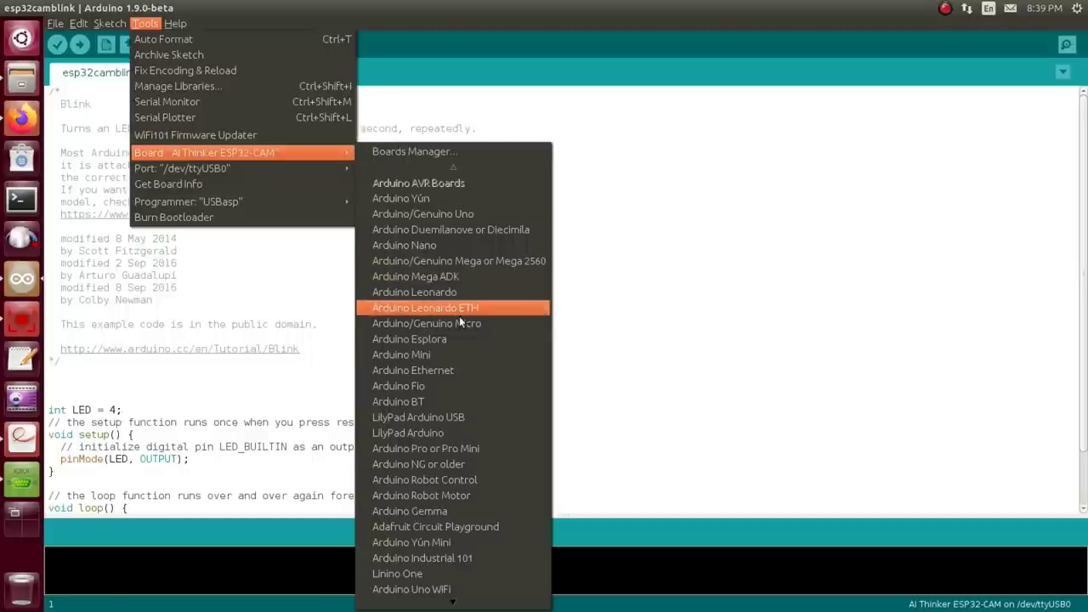
pyautogui.scroll(-3)
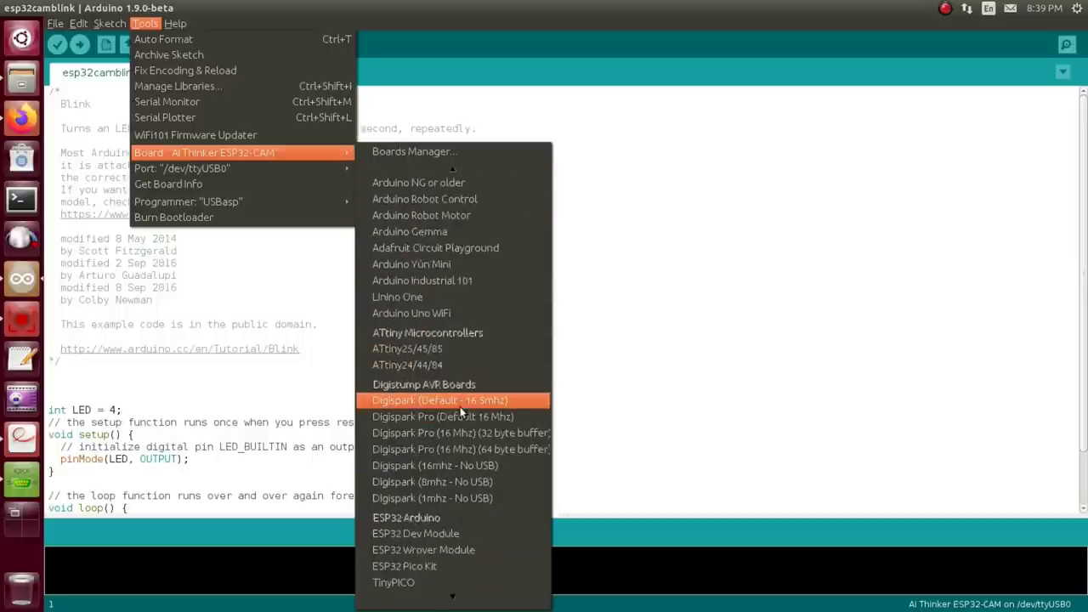
pyautogui.scroll(-3)
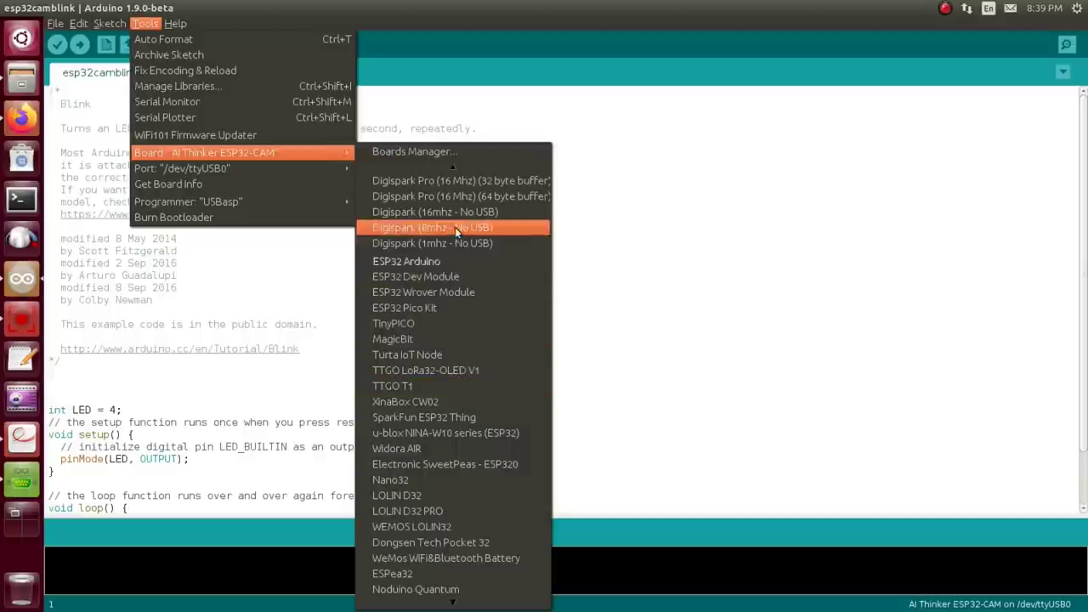
pyautogui.scroll(-3)
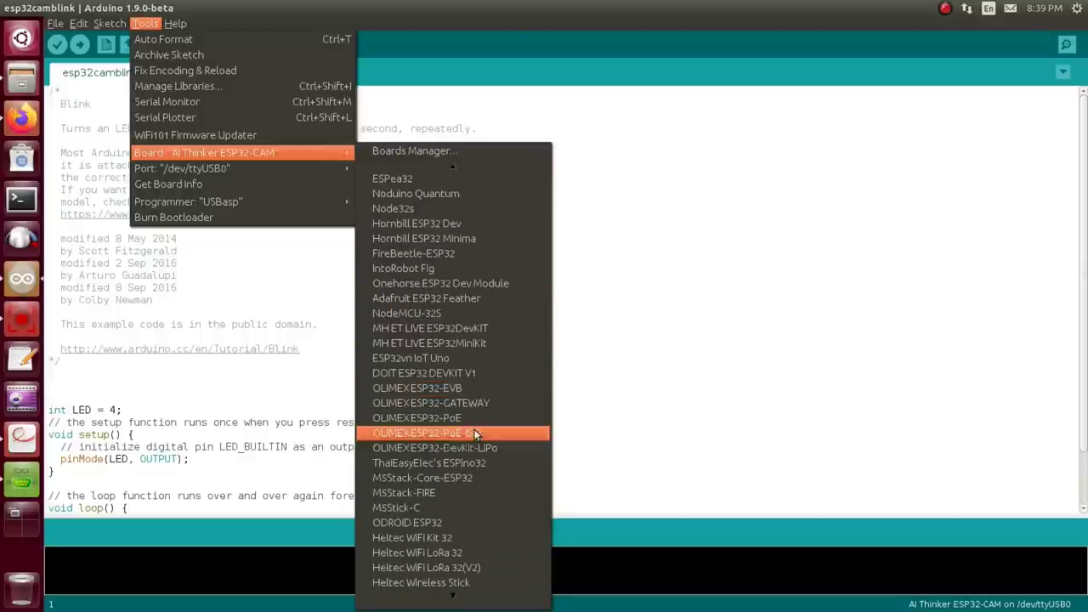
pyautogui.moveTo(462, 476)
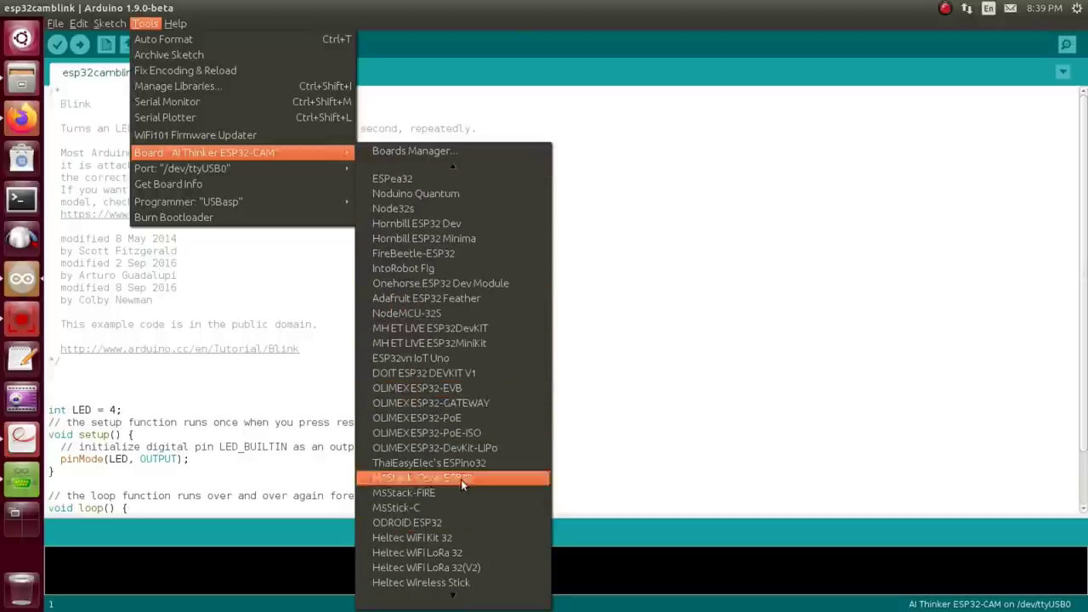
pyautogui.moveTo(486, 418)
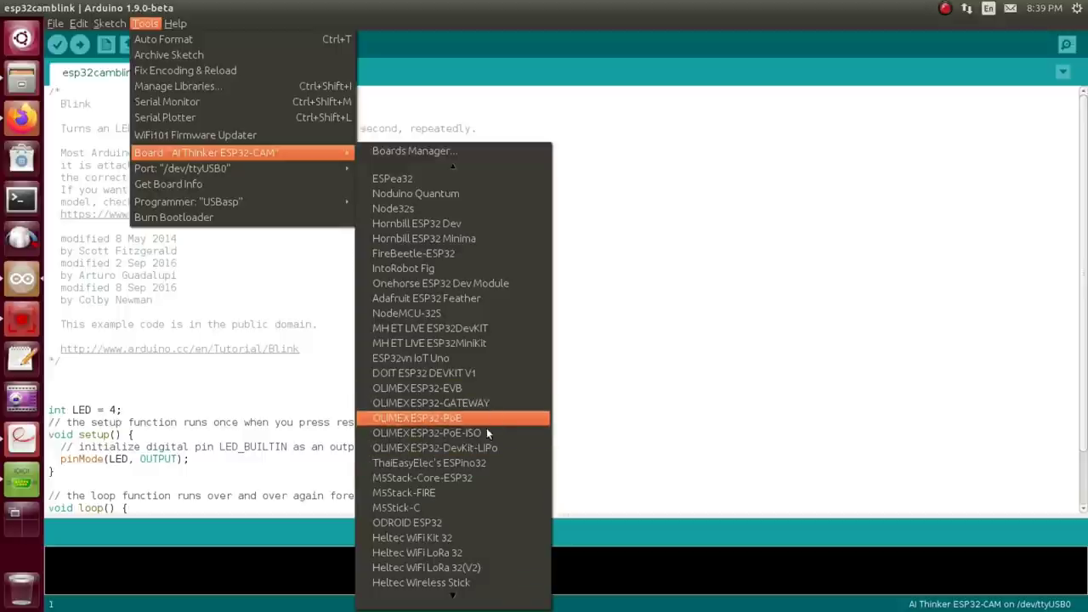
pyautogui.moveTo(468, 476)
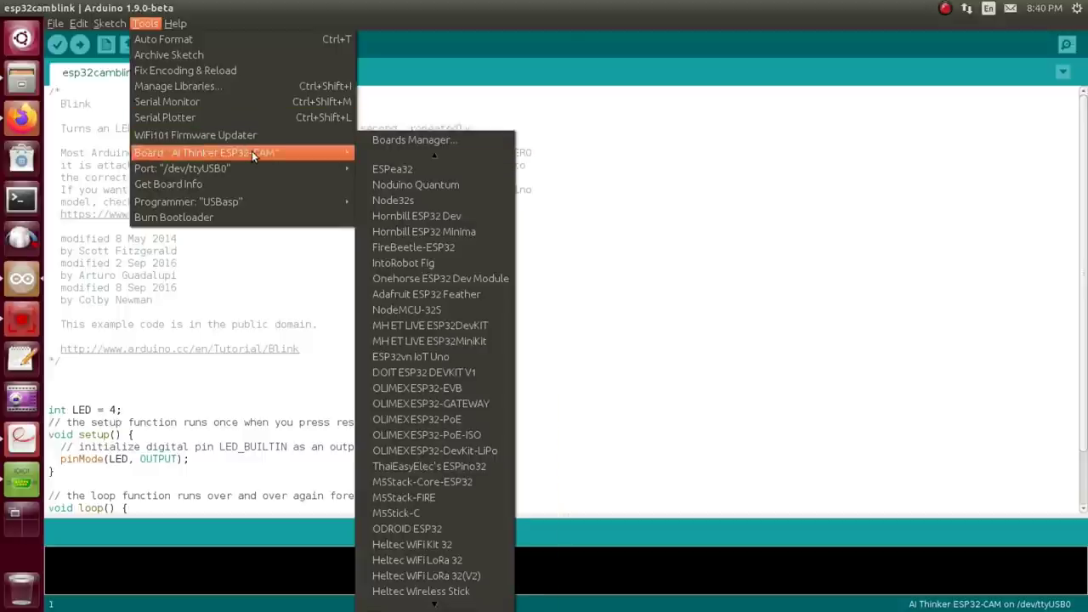
pyautogui.press('Escape')
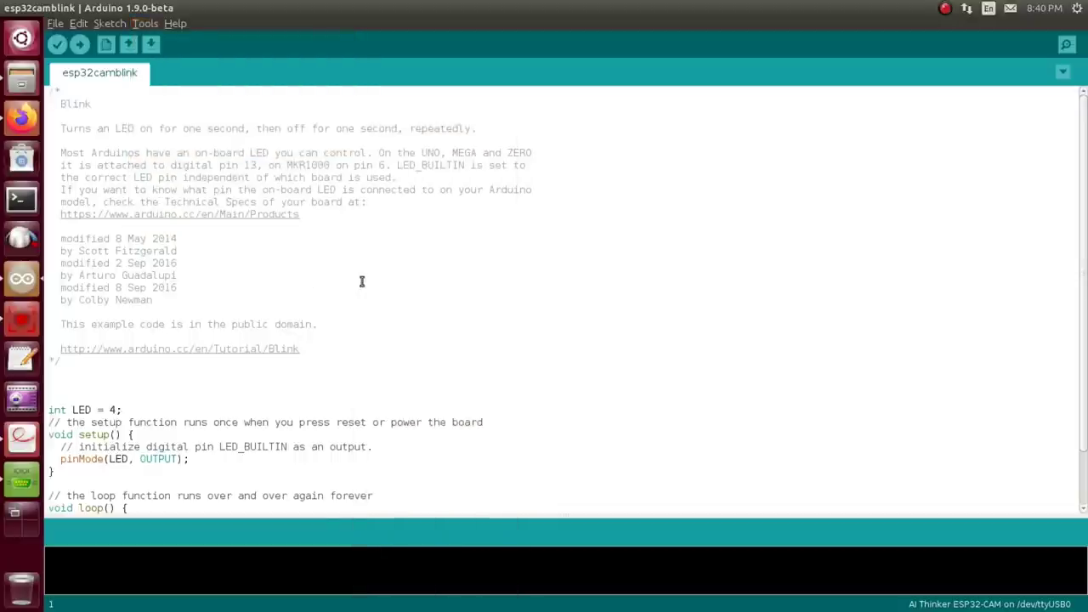
# Step: Change the sketch's LED pin to 4 and save the esp32camblink sketch
pyautogui.scroll(-3)
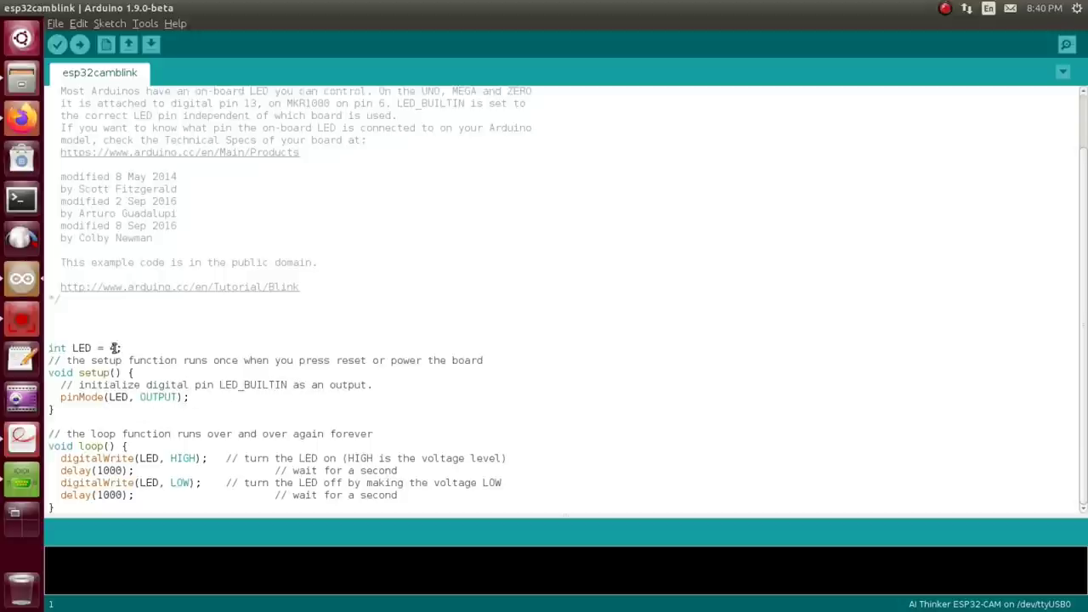
pyautogui.write('4')
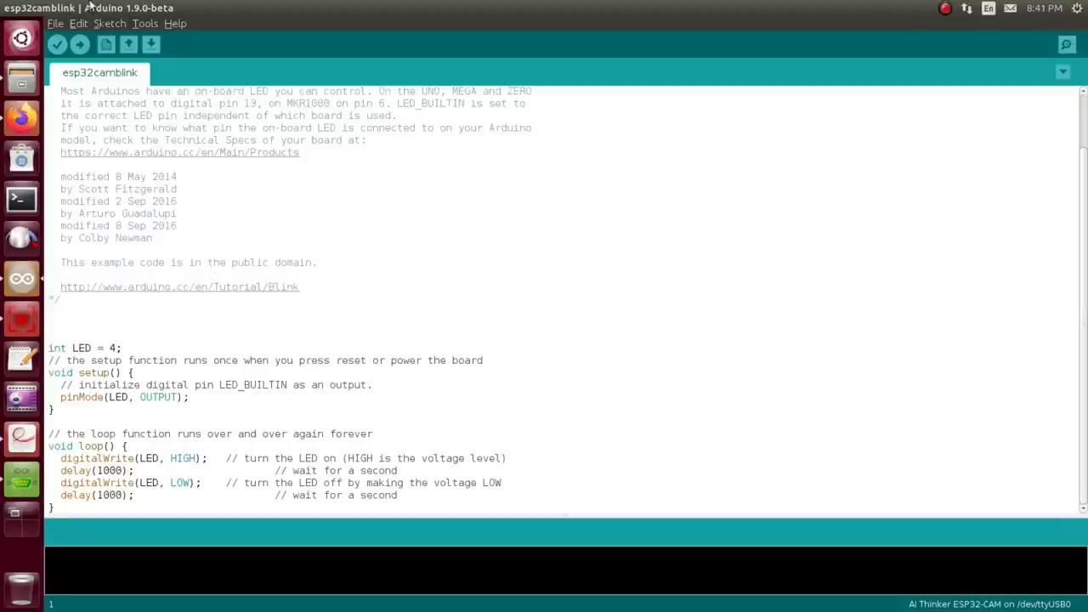
pyautogui.moveTo(459, 180)
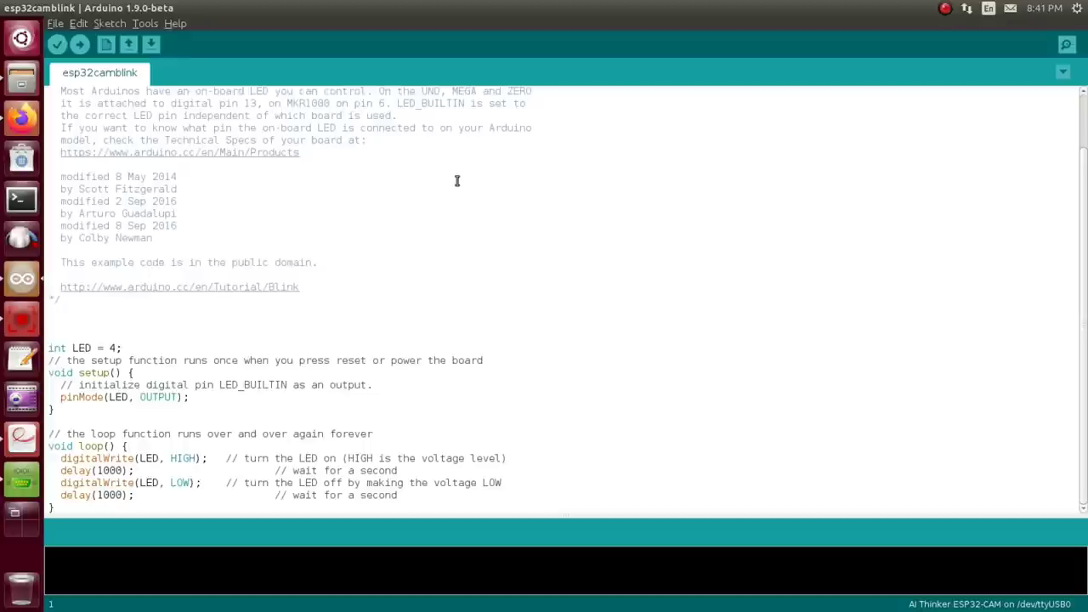
pyautogui.moveTo(122, 102)
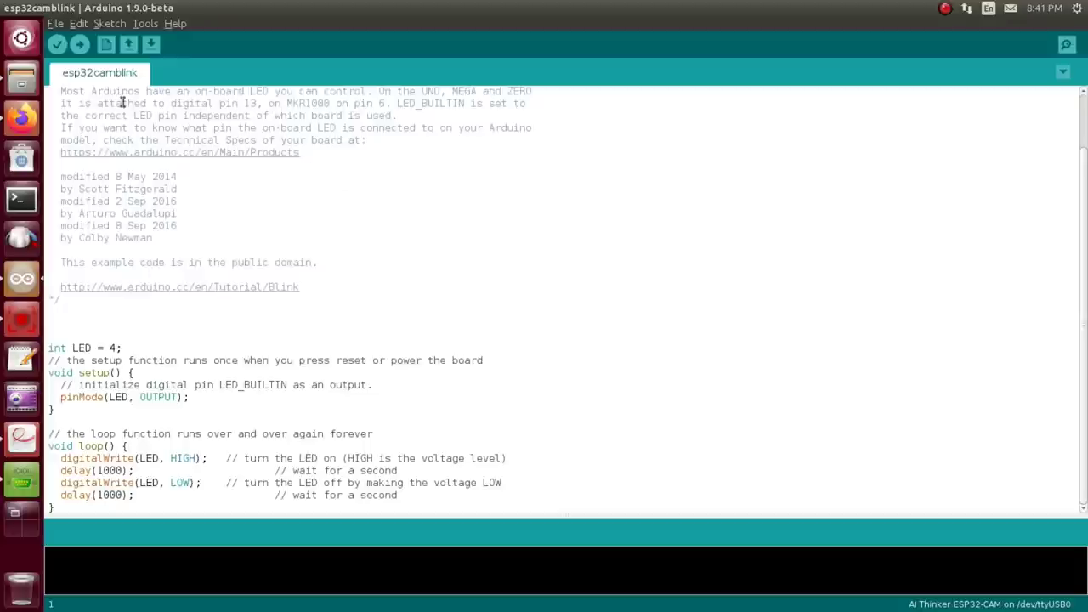
pyautogui.click(55, 24)
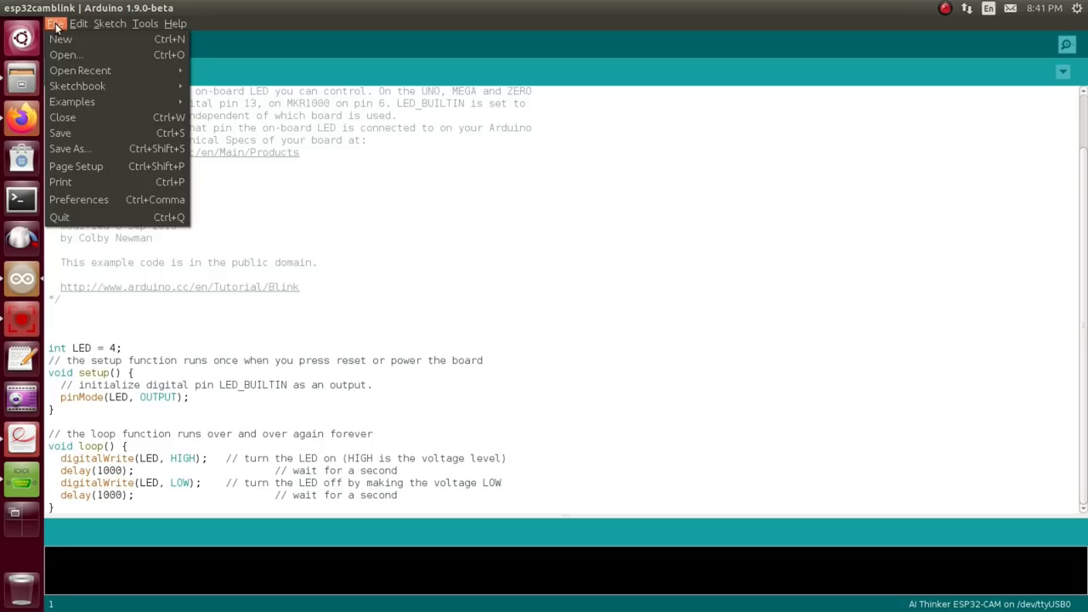
pyautogui.click(71, 102)
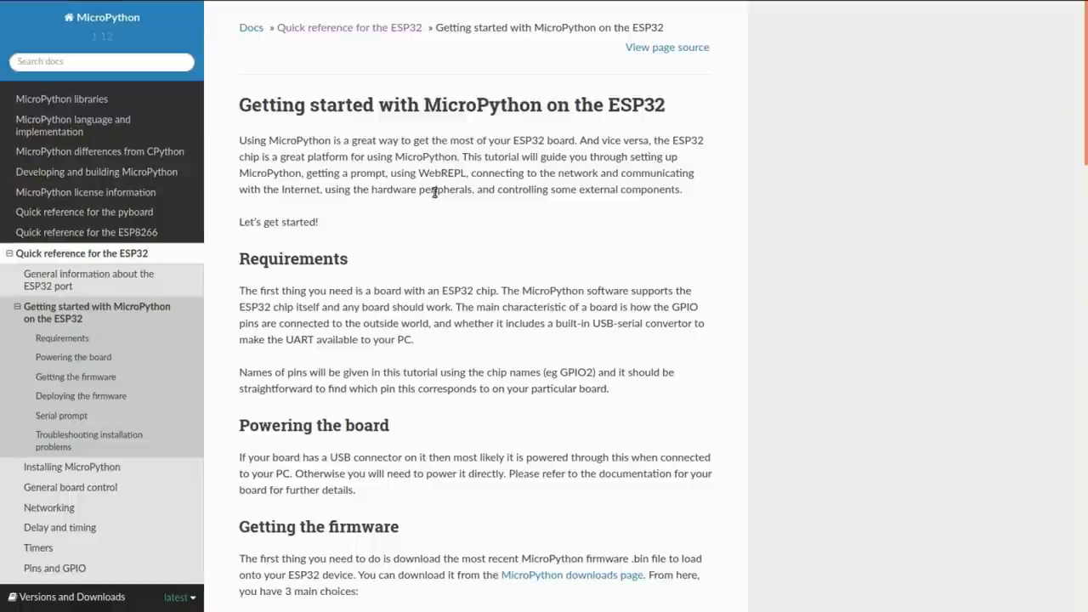
pyautogui.moveTo(423, 187)
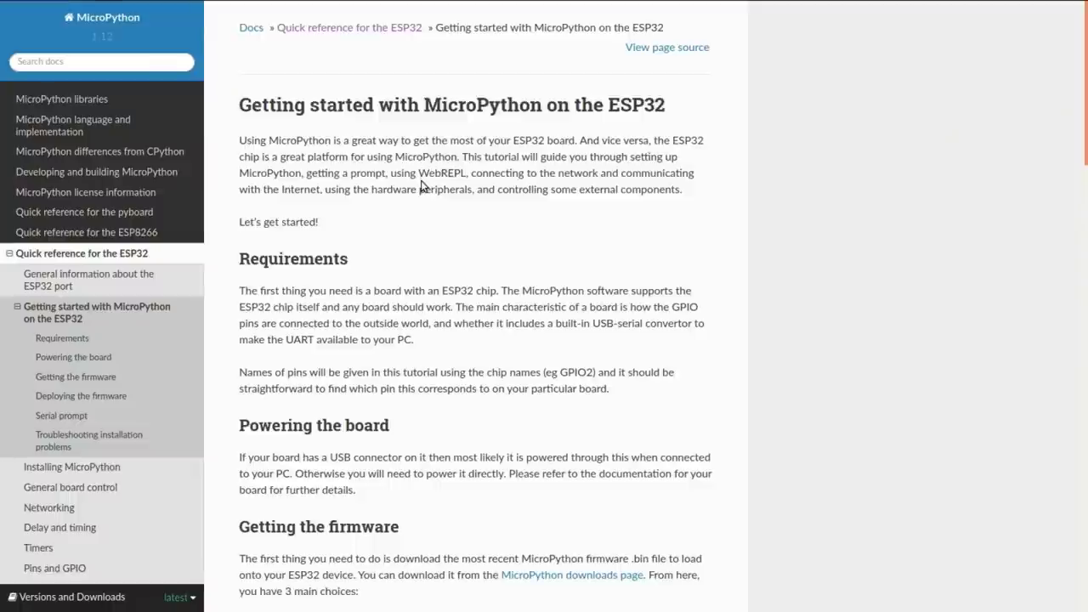
pyautogui.moveTo(518, 234)
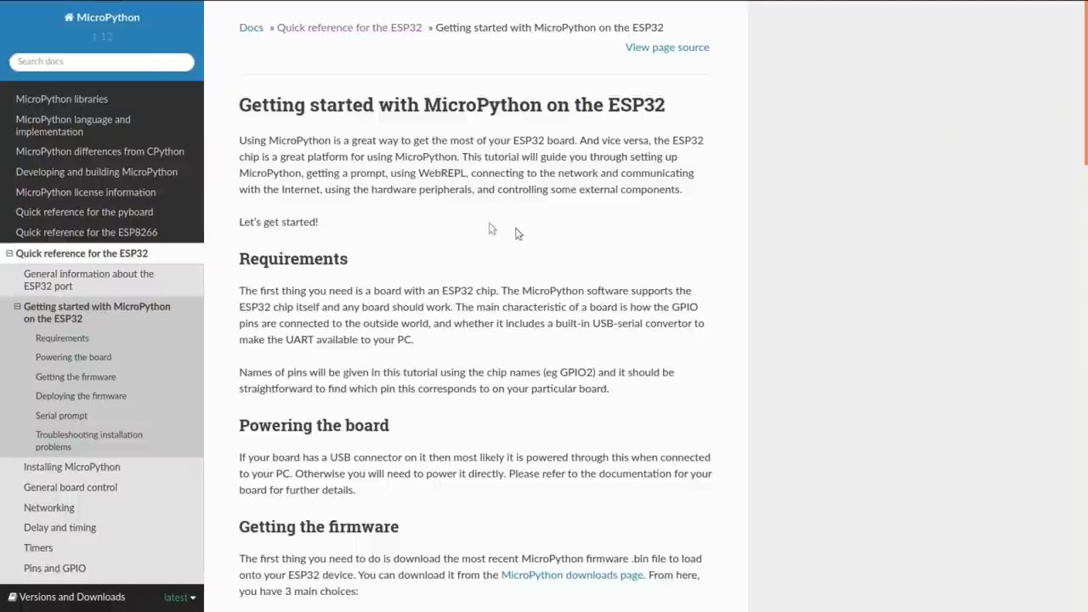
pyautogui.moveTo(541, 248)
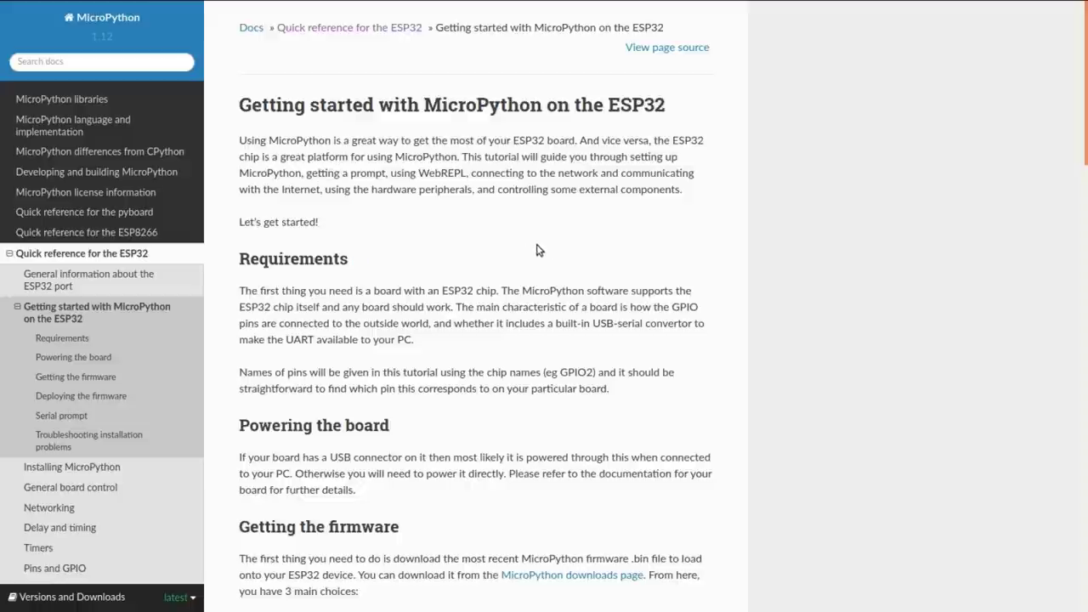
pyautogui.moveTo(561, 211)
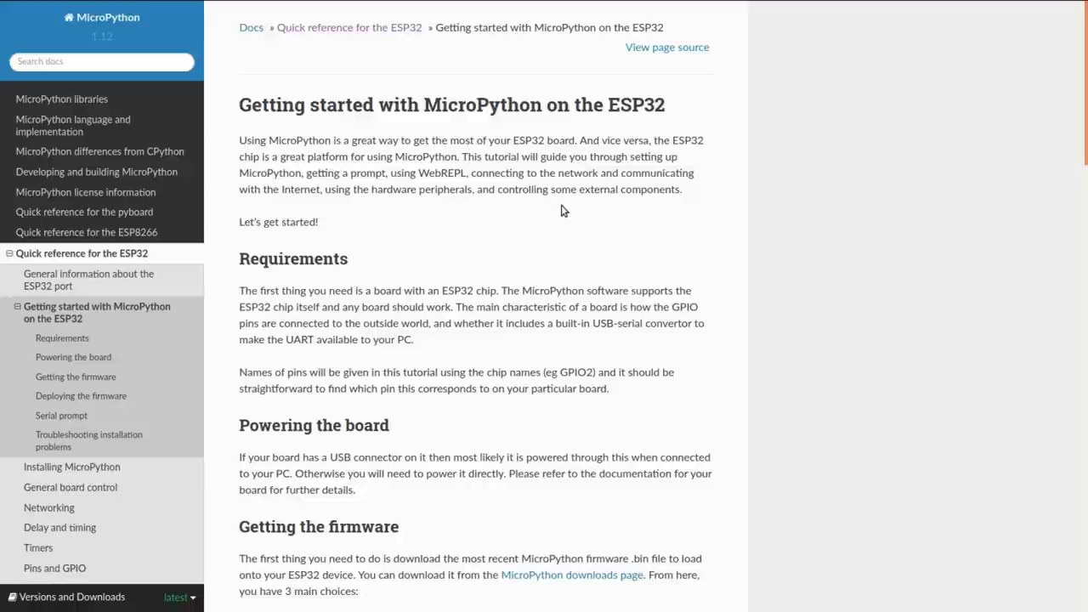
pyautogui.moveTo(527, 216)
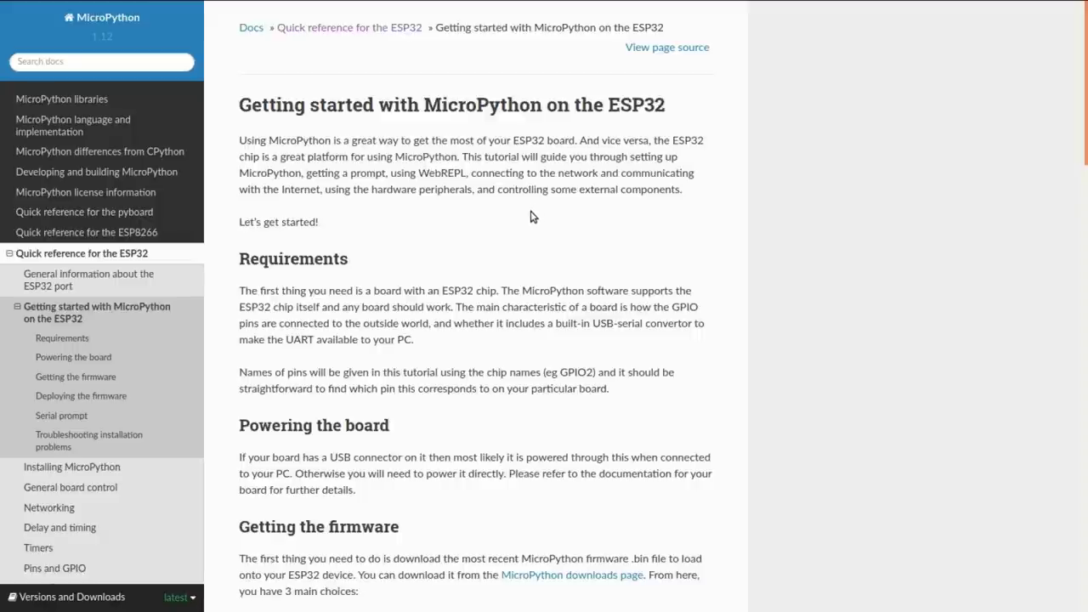
pyautogui.moveTo(503, 237)
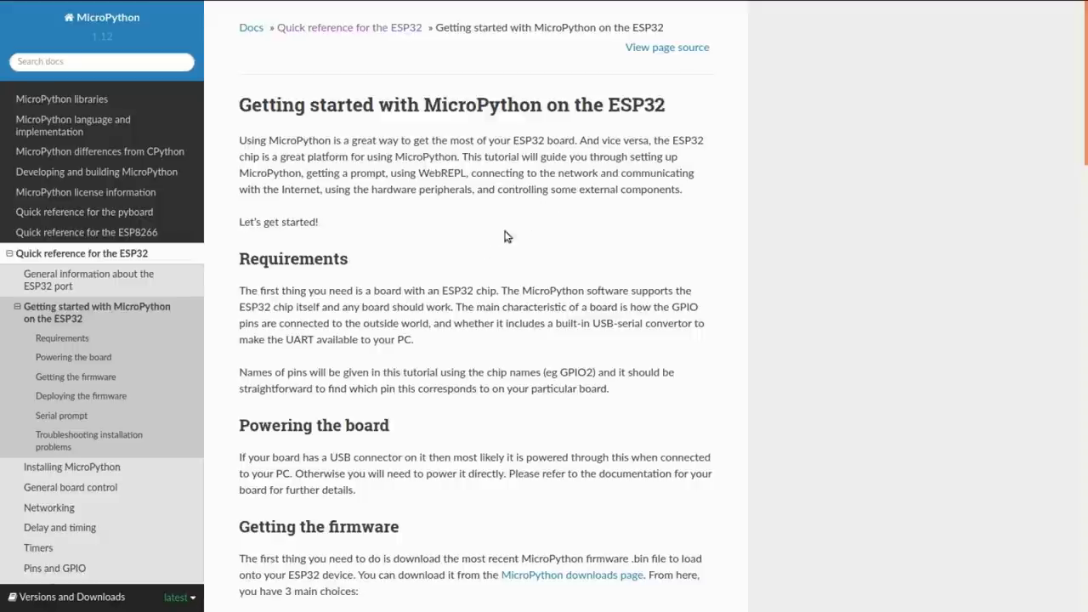
pyautogui.moveTo(595, 259)
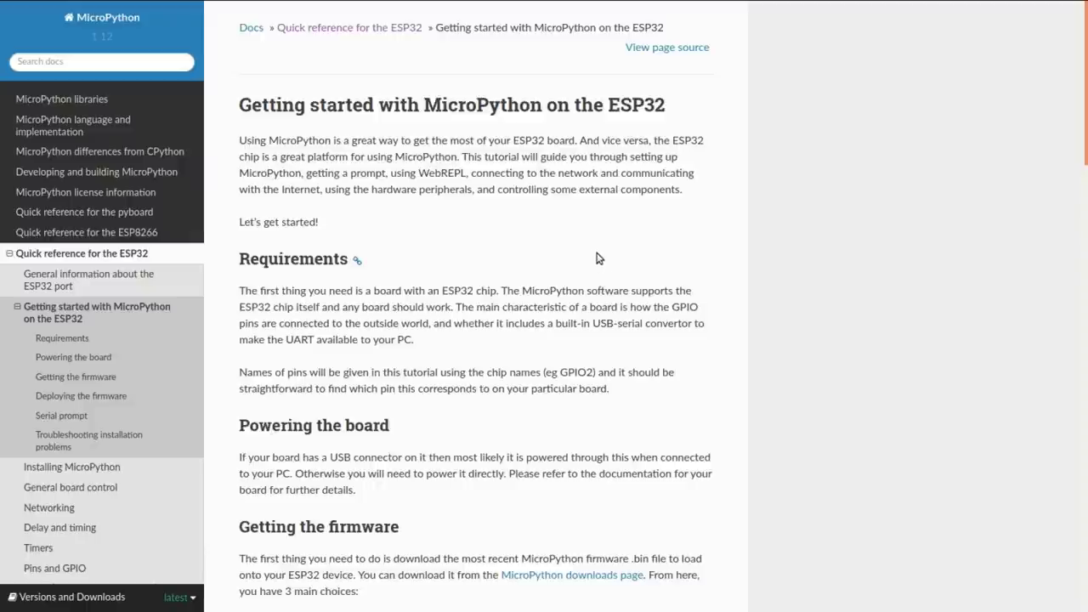
# Step: Browse the ESP32 getting-started guide and jump to the Pins and GPIO section
pyautogui.scroll(-3)
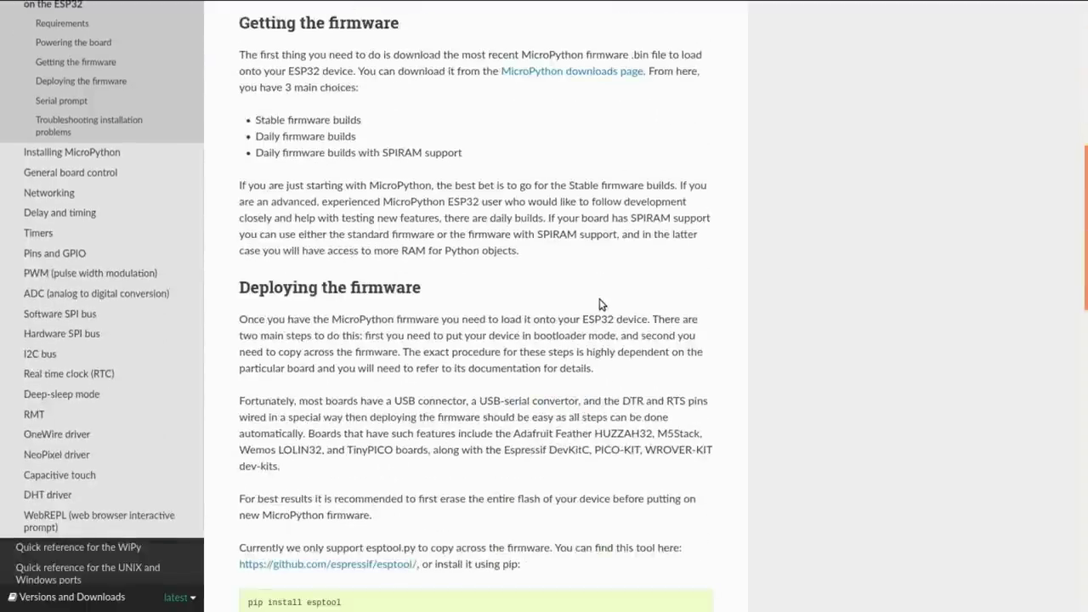
pyautogui.scroll(-3)
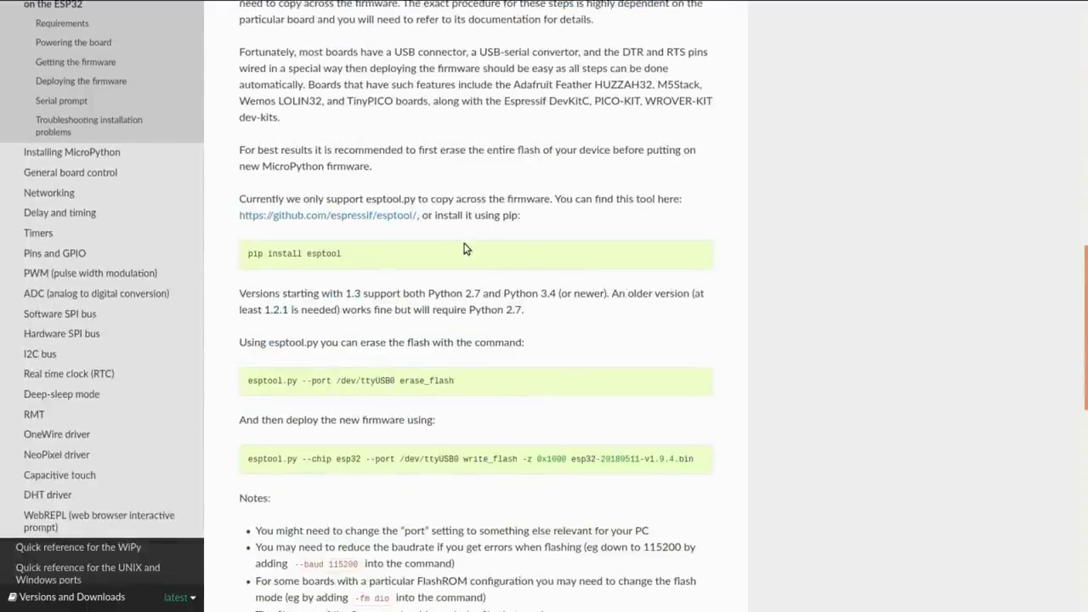
pyautogui.scroll(-3)
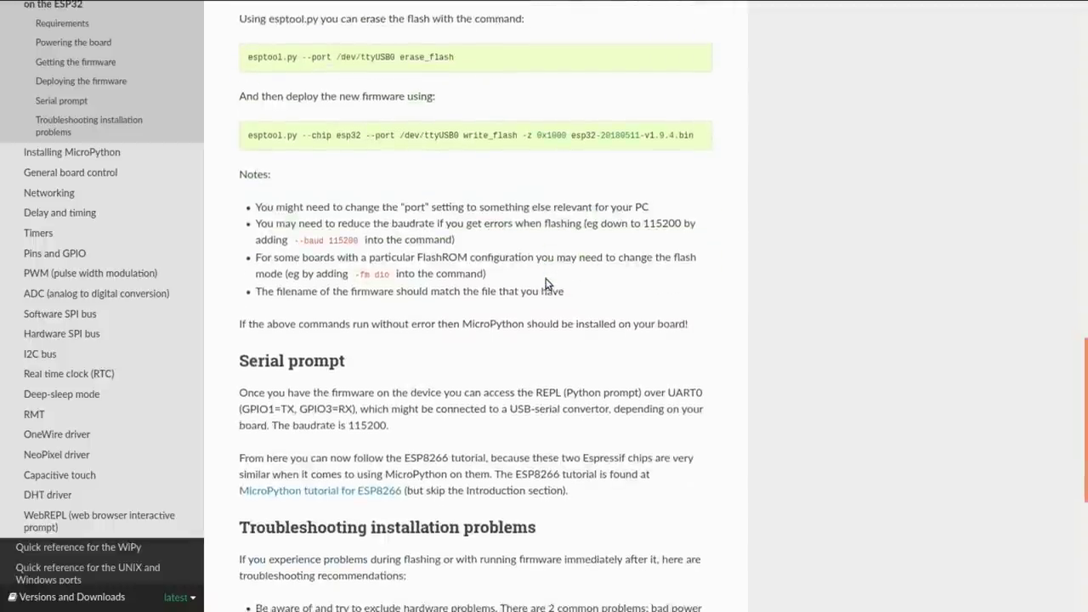
pyautogui.scroll(-3)
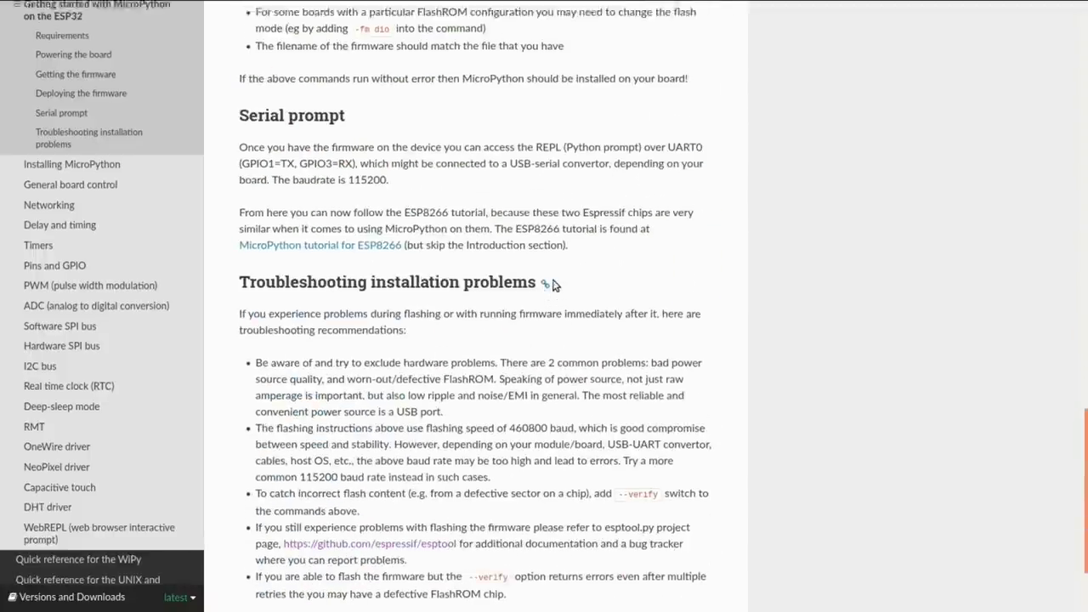
pyautogui.scroll(3)
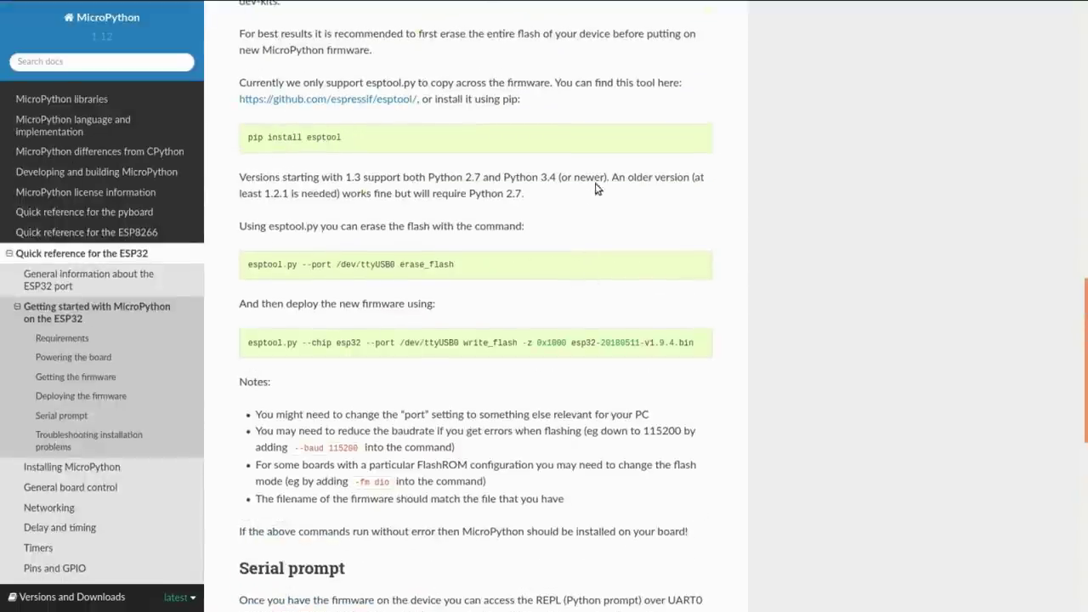
pyautogui.moveTo(578, 234)
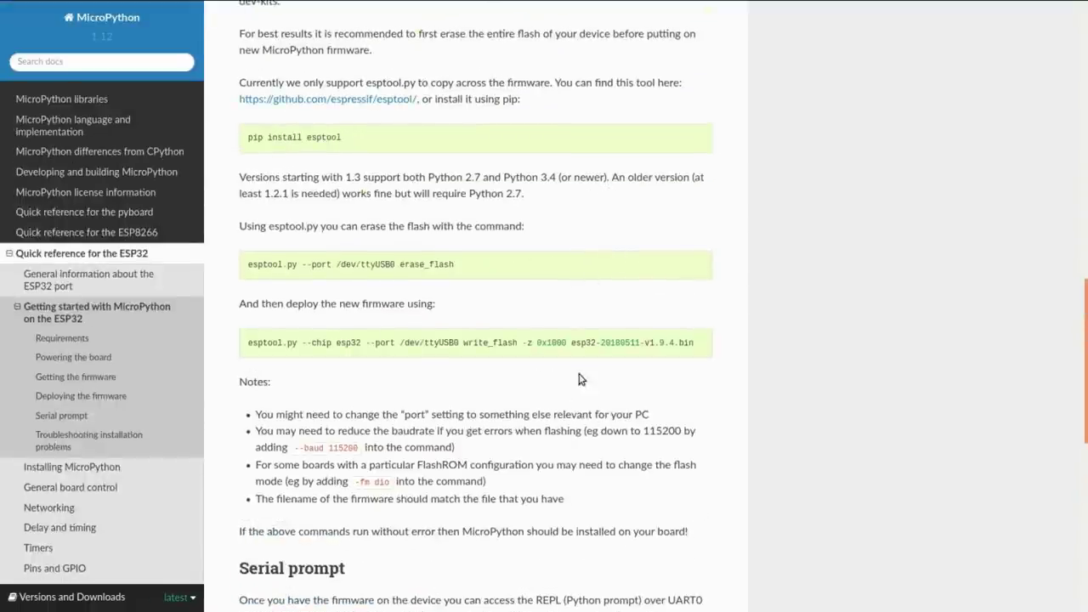
pyautogui.moveTo(641, 282)
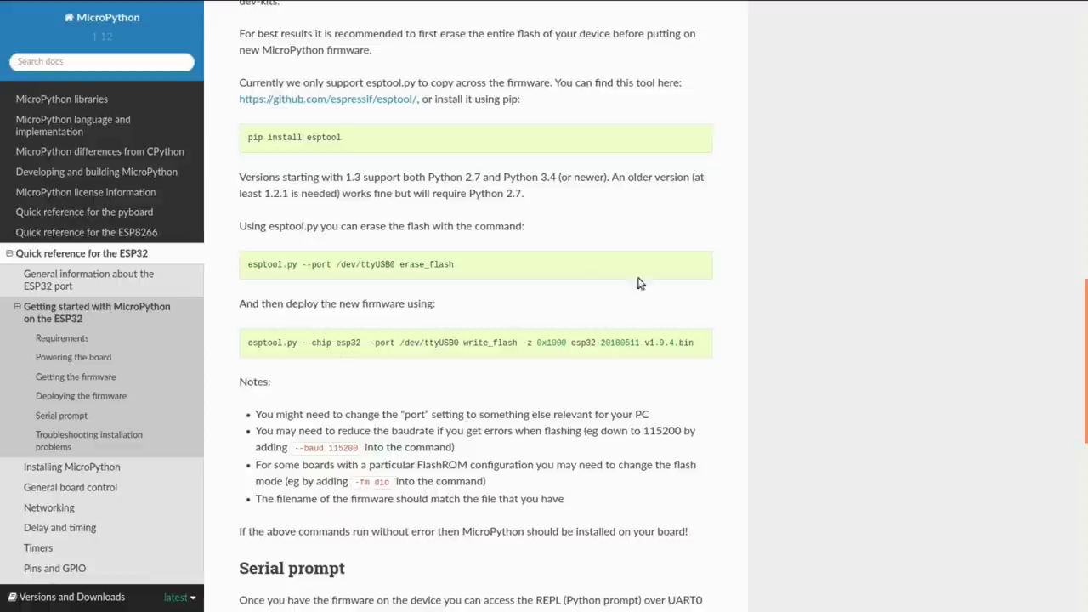
pyautogui.moveTo(594, 357)
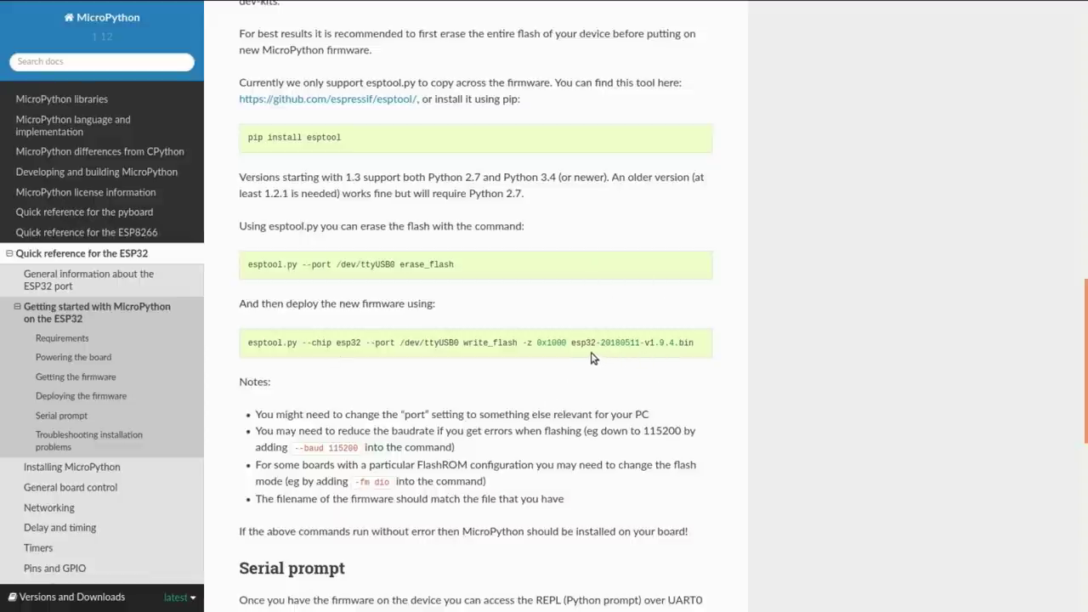
pyautogui.doubleClick(606, 343)
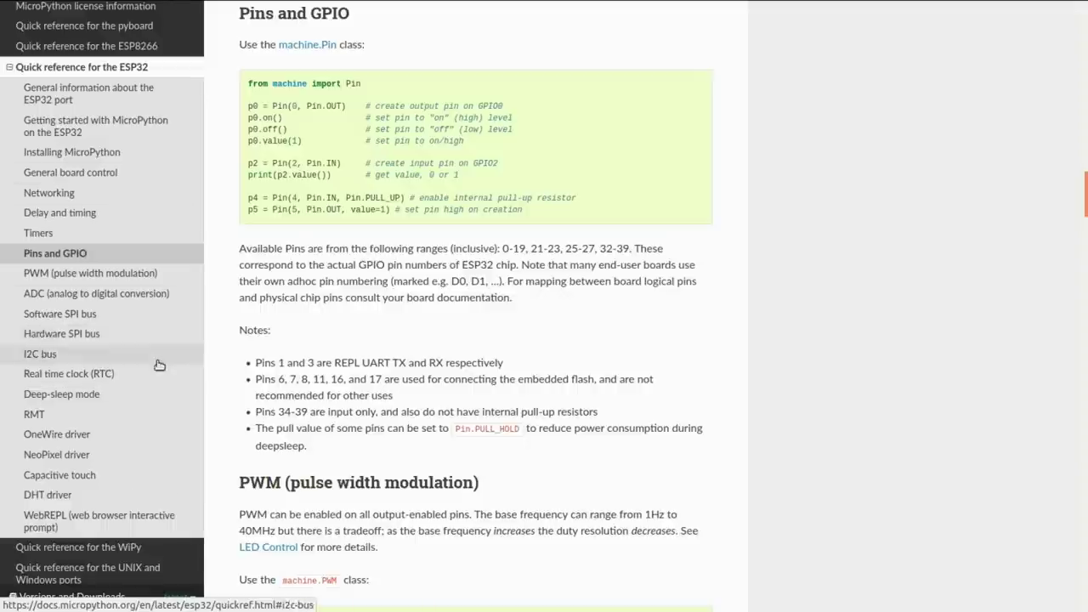
pyautogui.moveTo(294, 319)
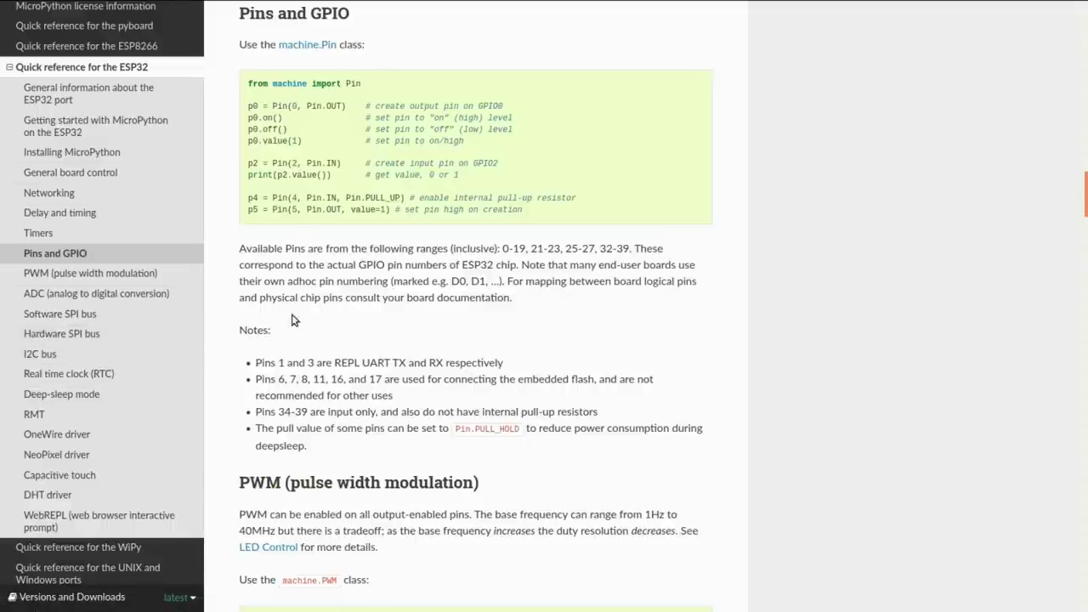
pyautogui.moveTo(392, 270)
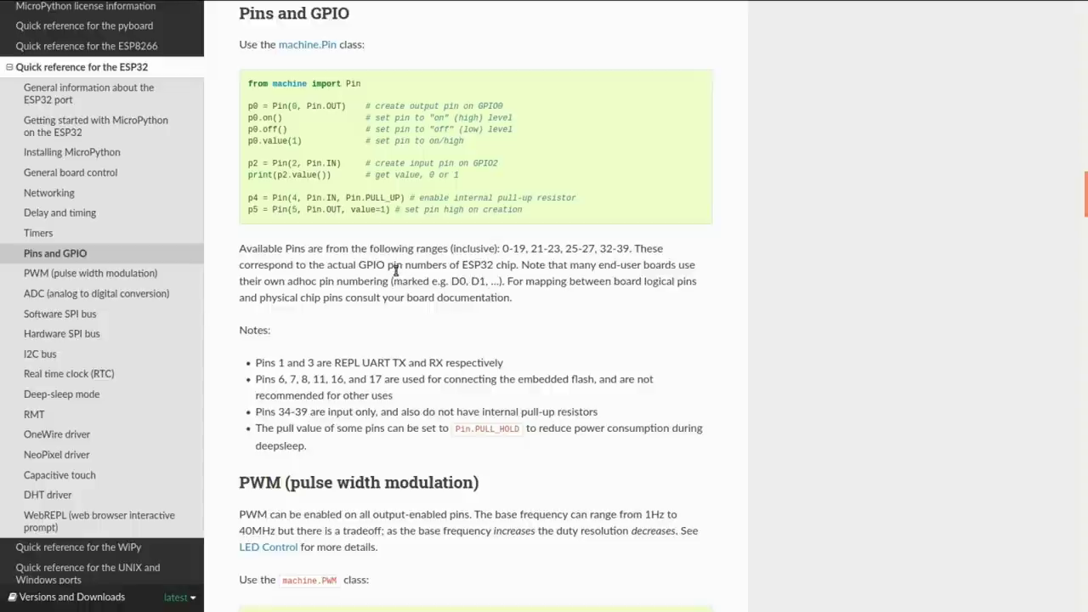
pyautogui.moveTo(150, 187)
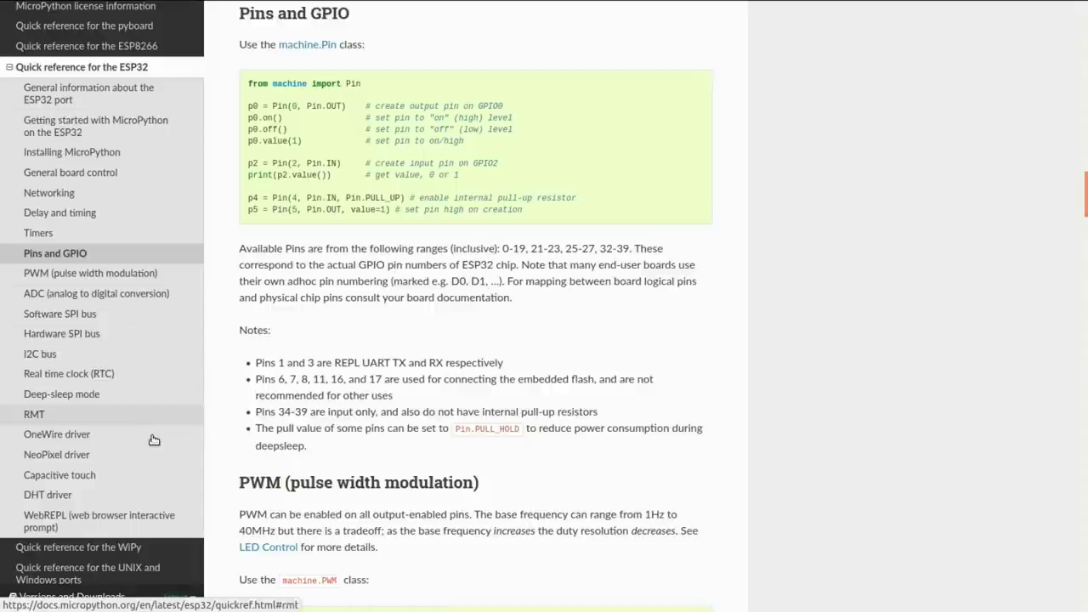
pyautogui.moveTo(126, 339)
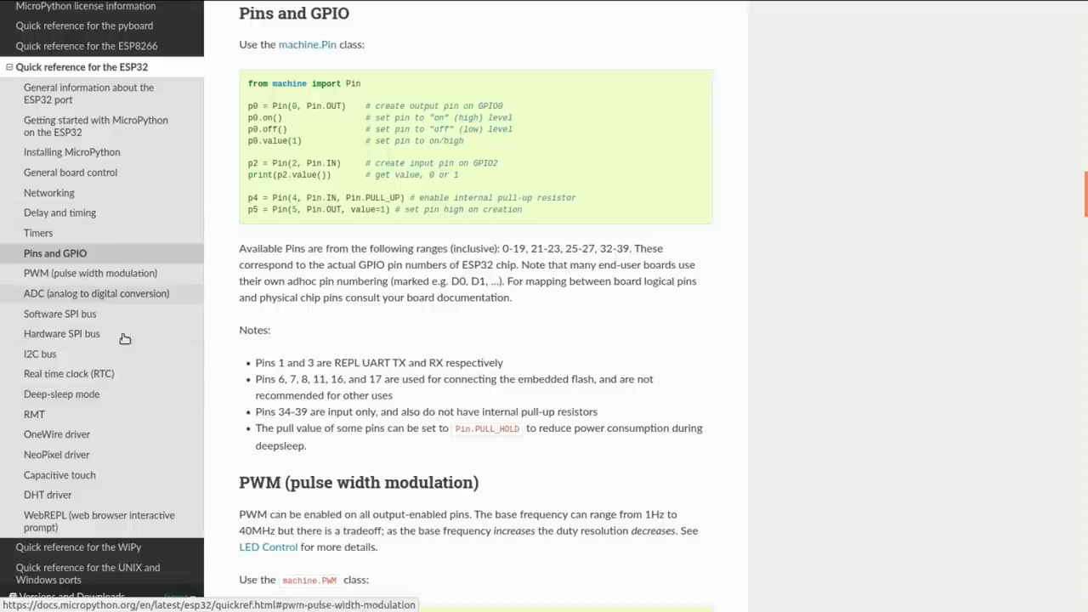
pyautogui.moveTo(131, 343)
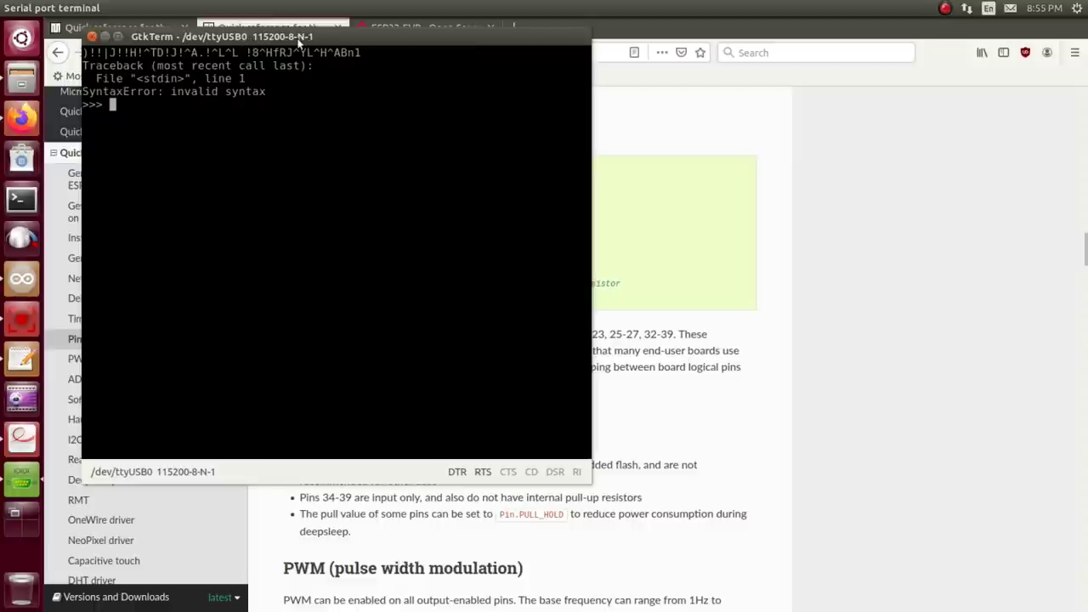
pyautogui.moveTo(279, 105)
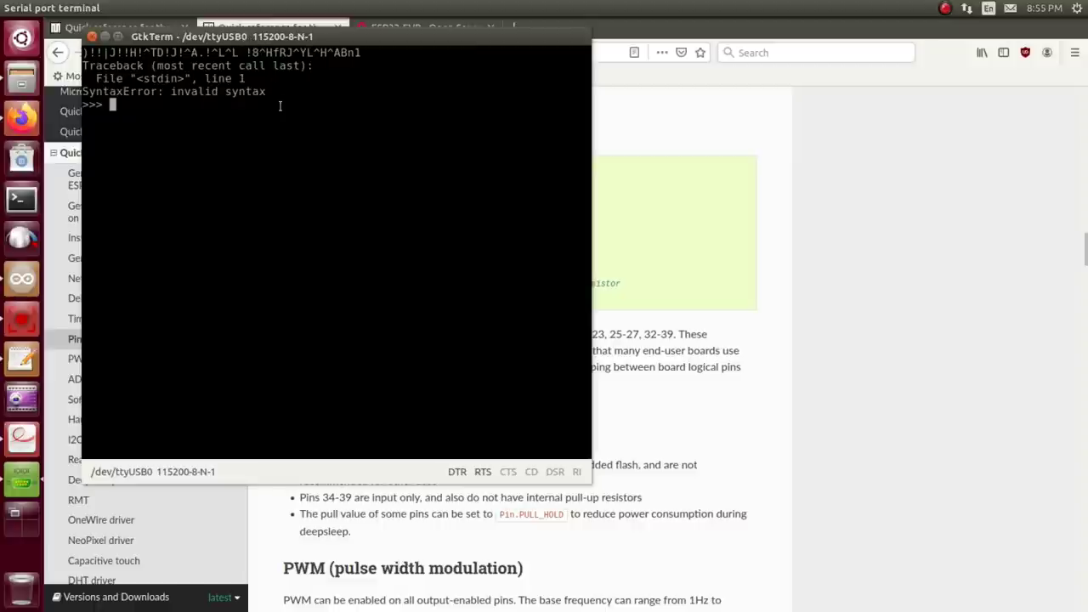
pyautogui.moveTo(321, 150)
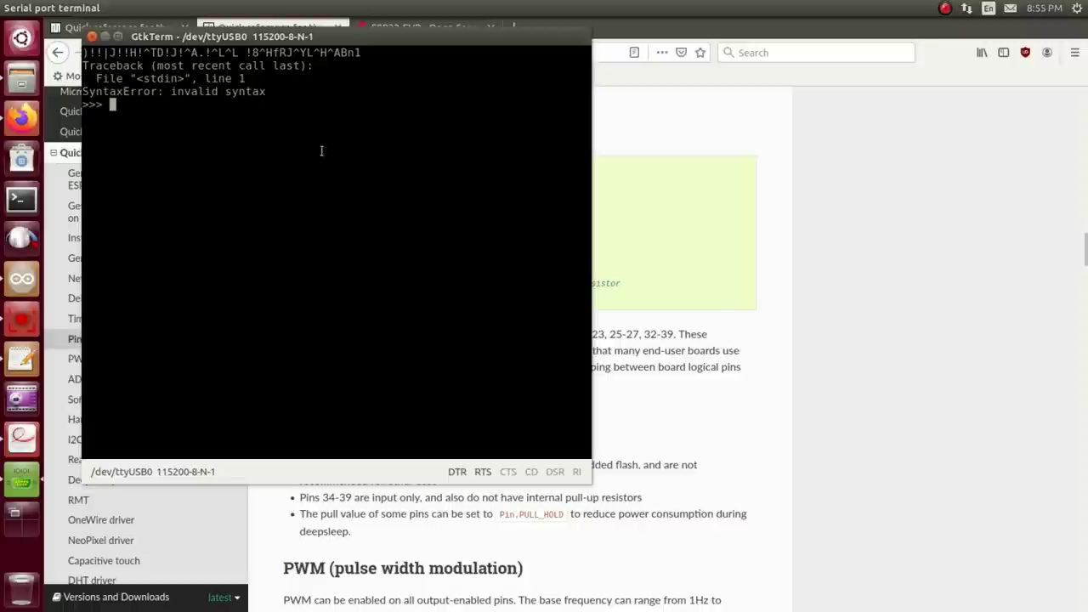
pyautogui.moveTo(358, 186)
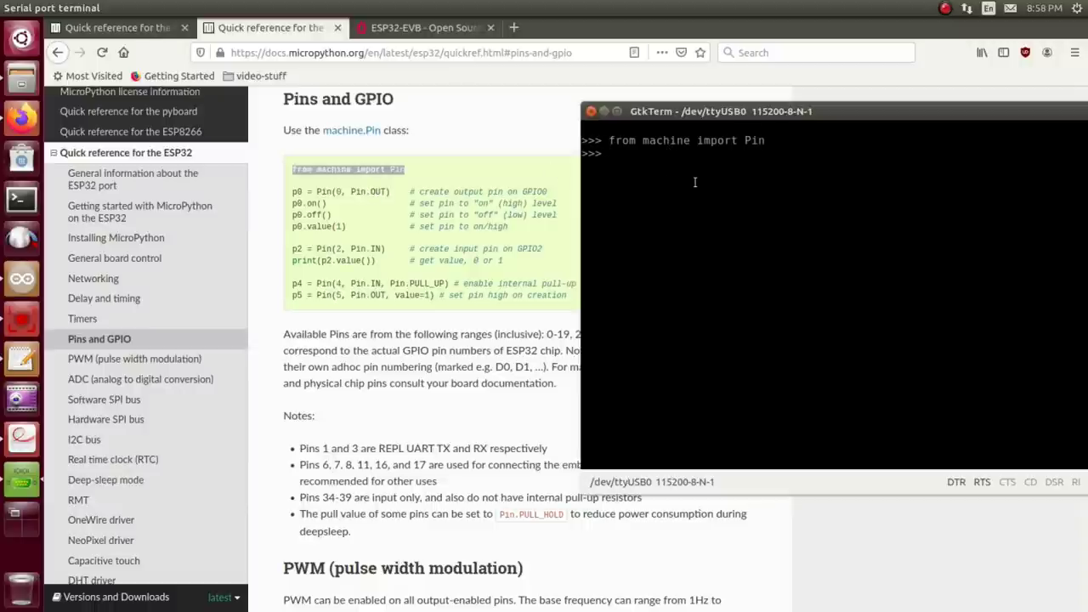
# Step: Define p0 as an output on pin 32 in the REPL and toggle it with p0.on() and p0.off()
pyautogui.write('p0=Pin(32, Pin.OUT')
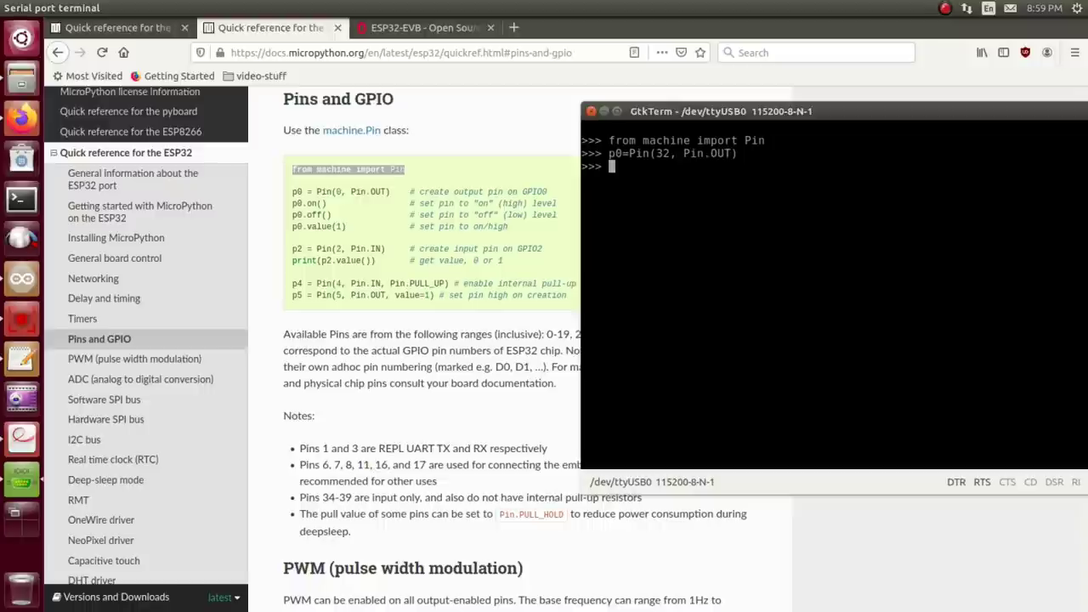
pyautogui.write('p0.off(')
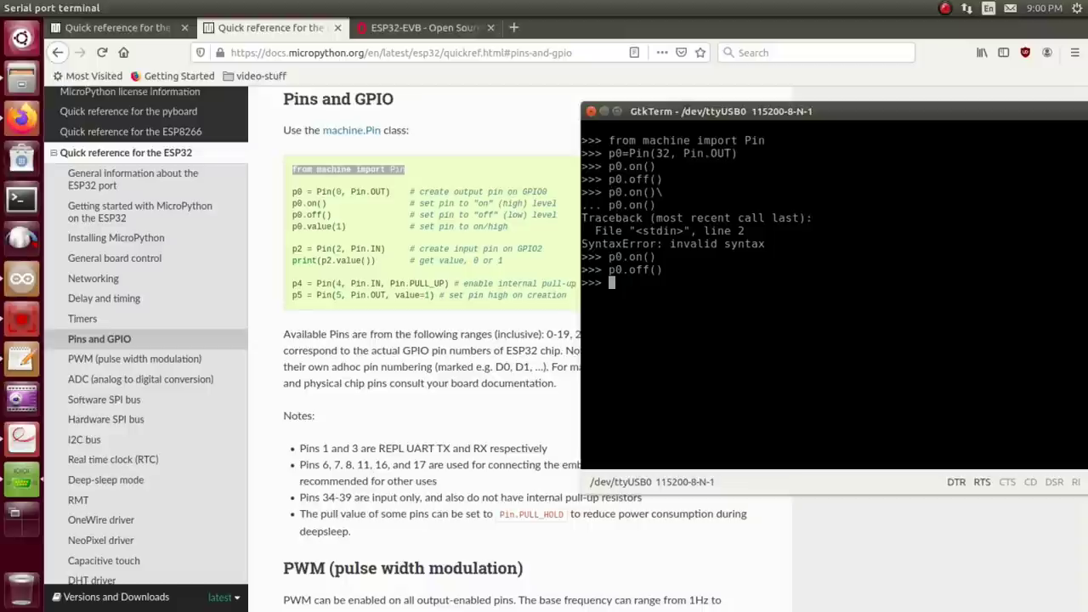
pyautogui.write('import')
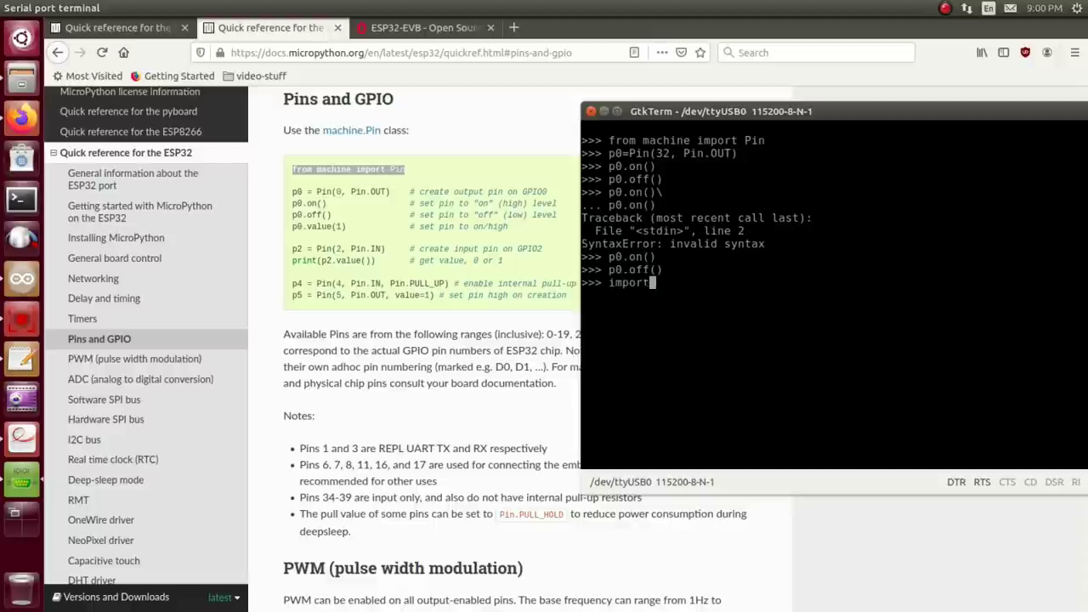
# Step: Import os and list the board's files with os.listdir()
pyautogui.press('Return')
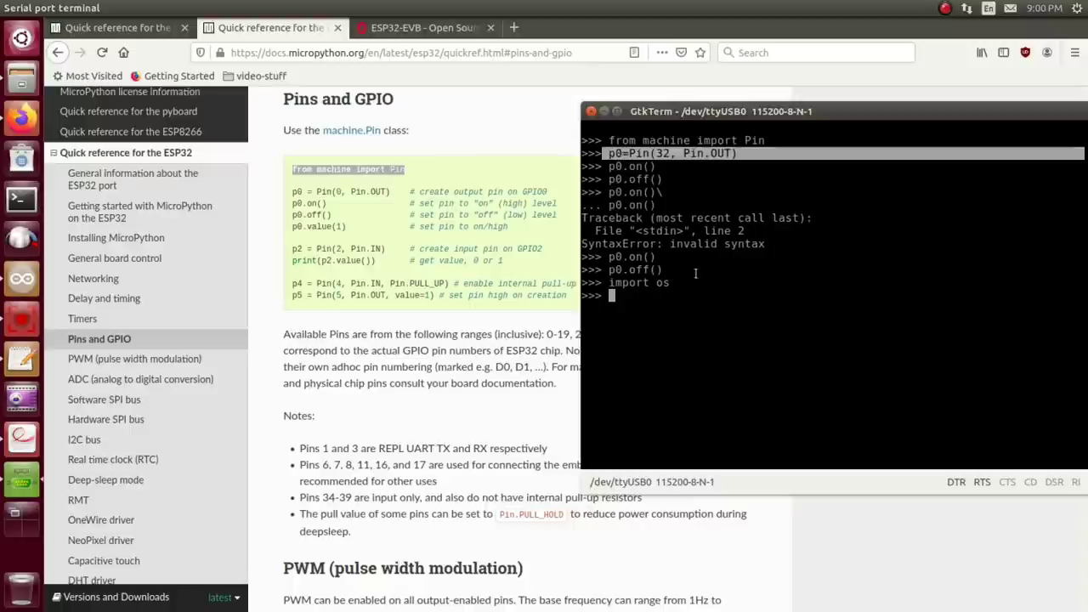
pyautogui.write('os.listdir(')
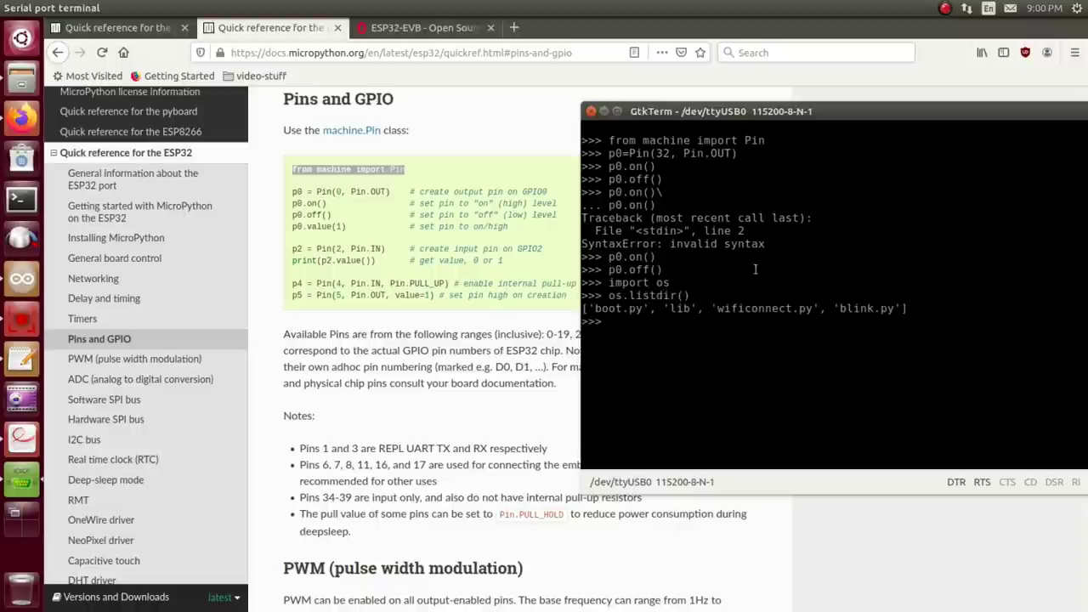
pyautogui.moveTo(655, 311)
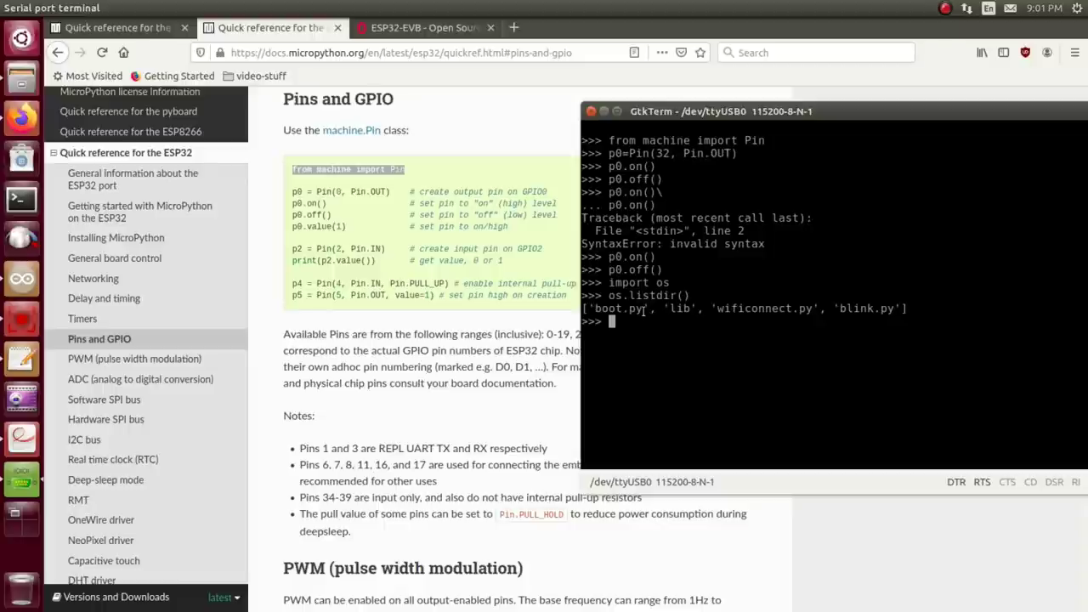
pyautogui.moveTo(643, 330)
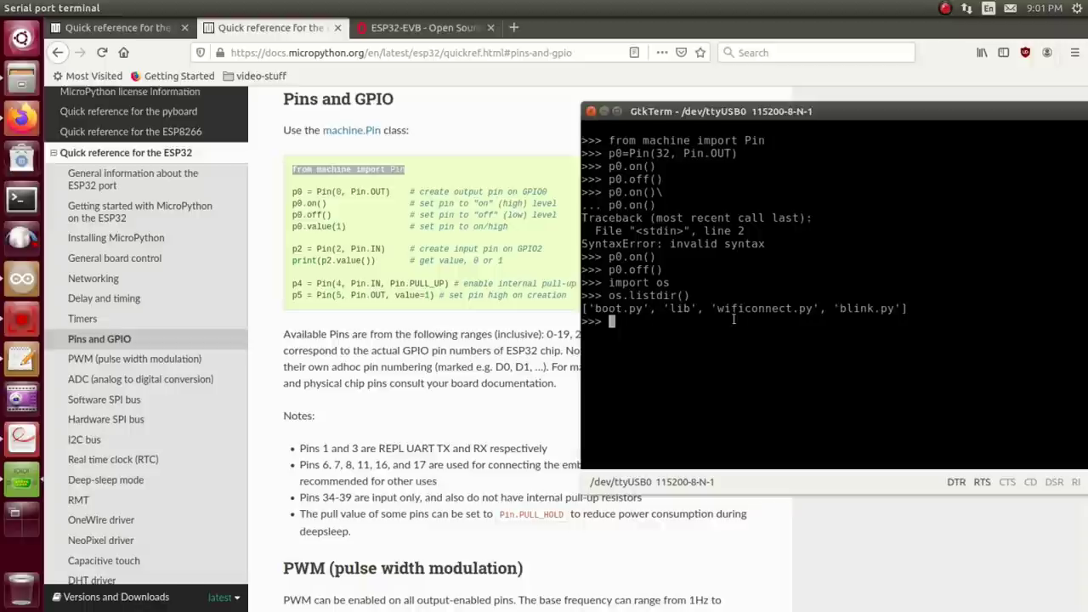
pyautogui.moveTo(719, 315)
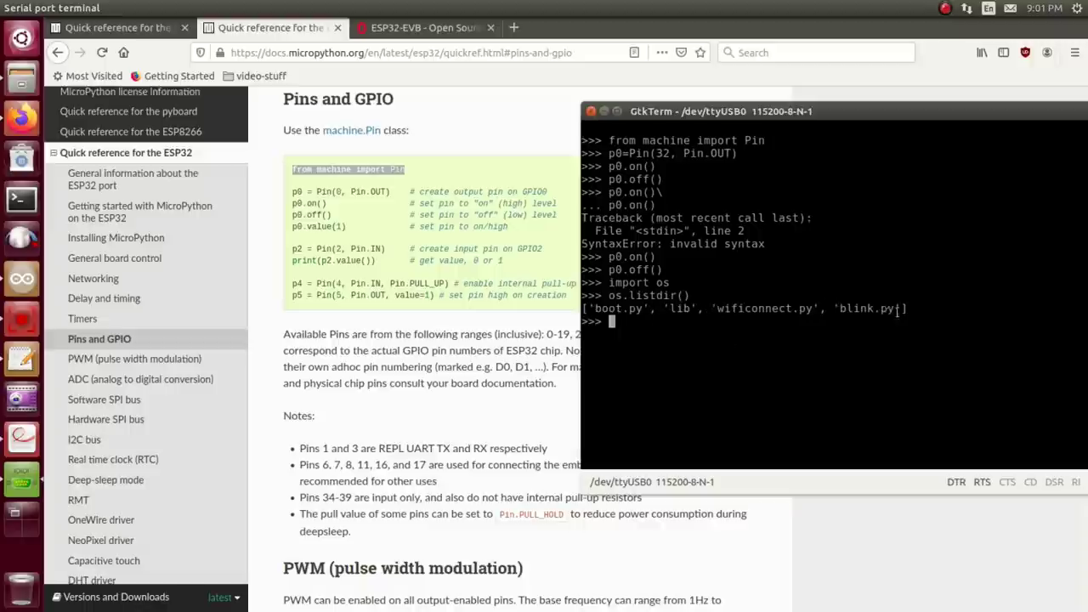
pyautogui.moveTo(709, 360)
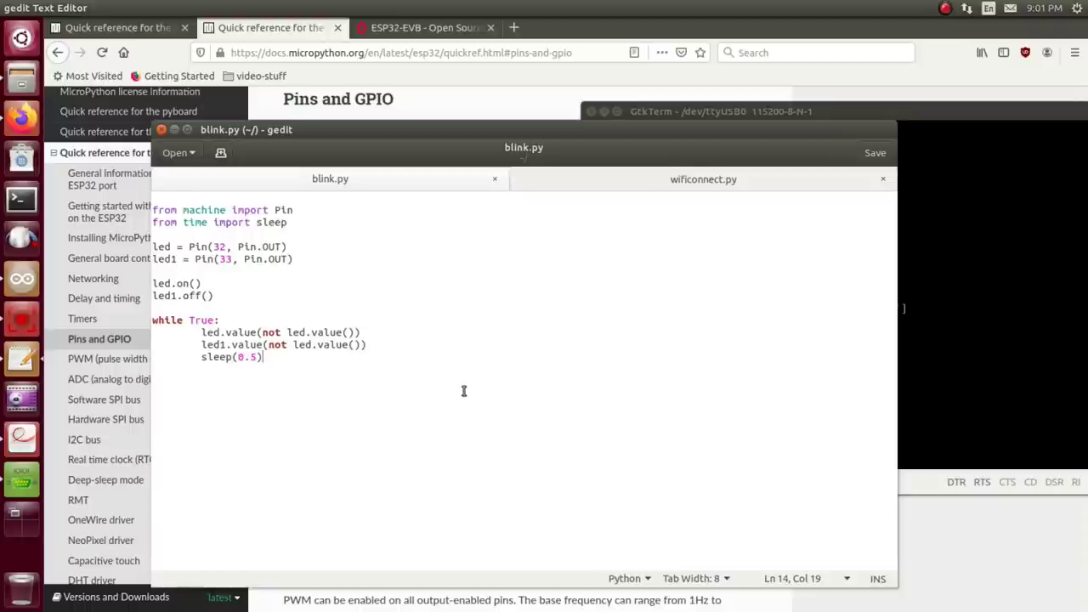
pyautogui.moveTo(425, 391)
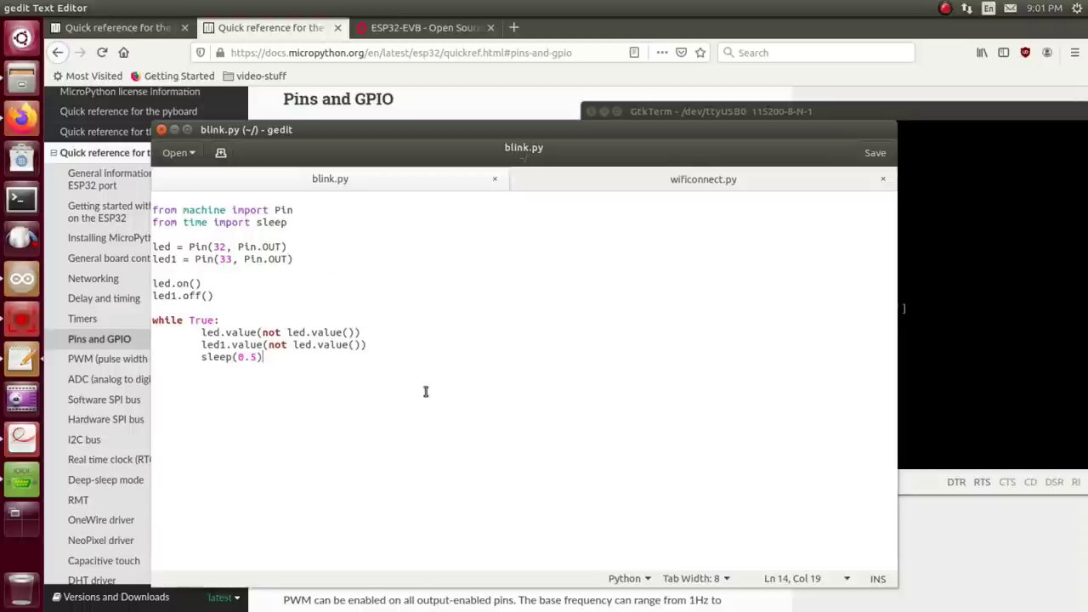
pyautogui.moveTo(517, 347)
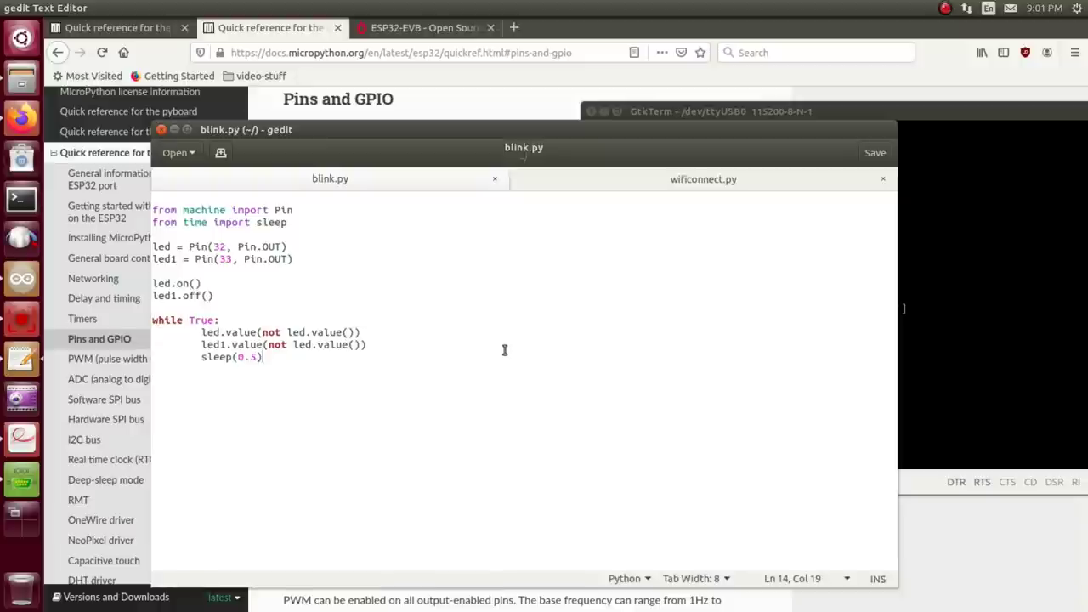
pyautogui.moveTo(497, 351)
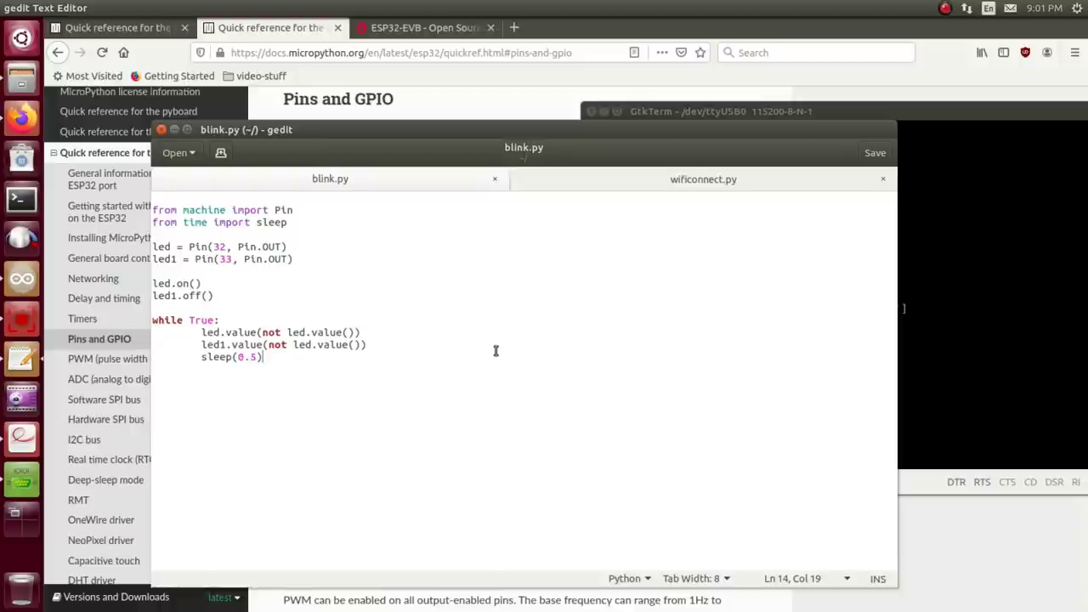
pyautogui.moveTo(425, 228)
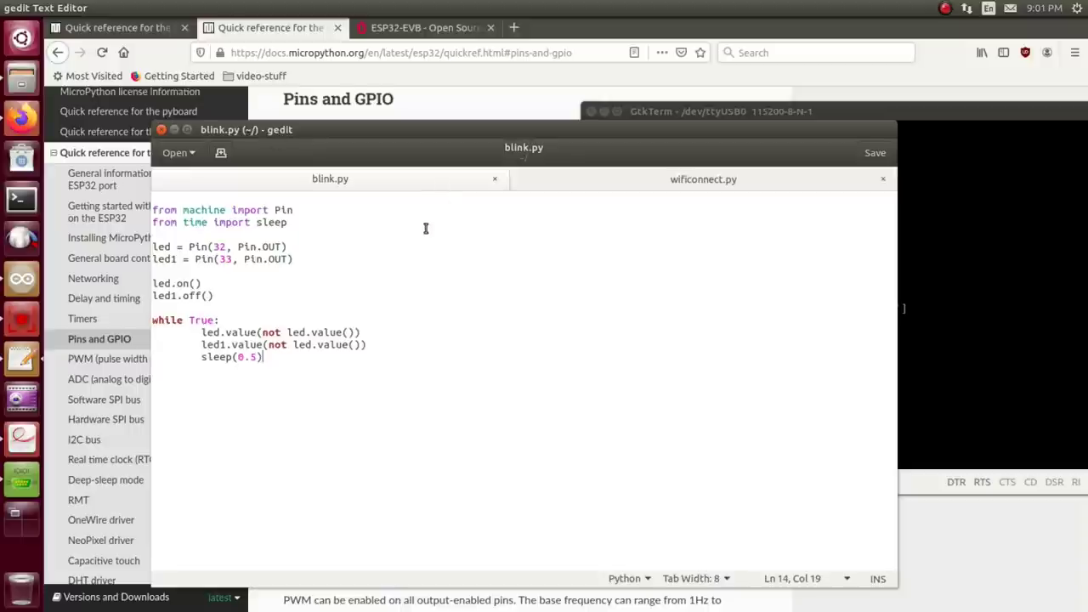
pyautogui.moveTo(924, 139)
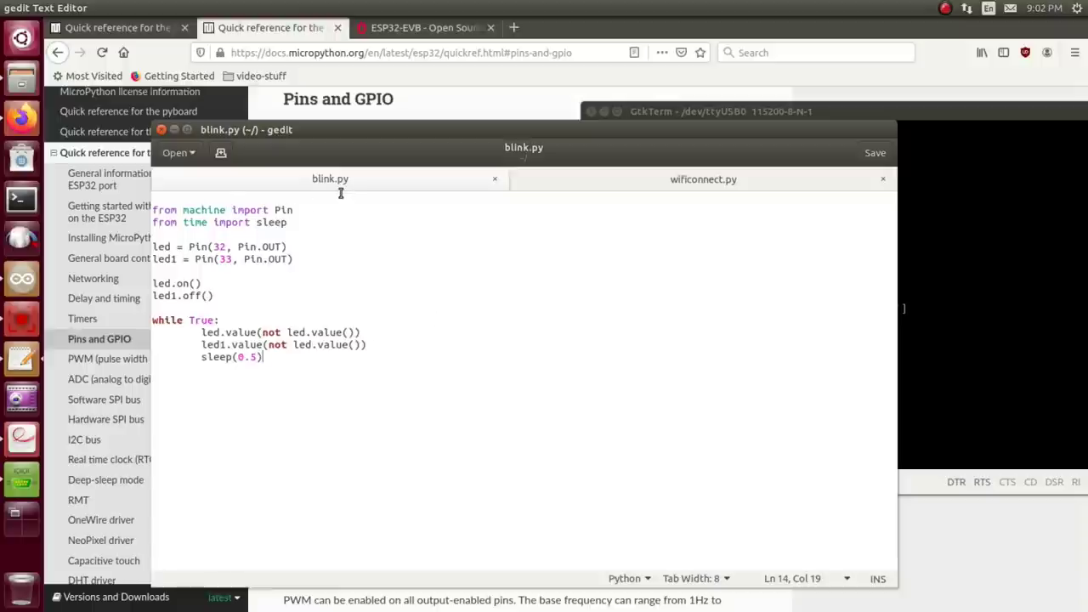
pyautogui.moveTo(333, 217)
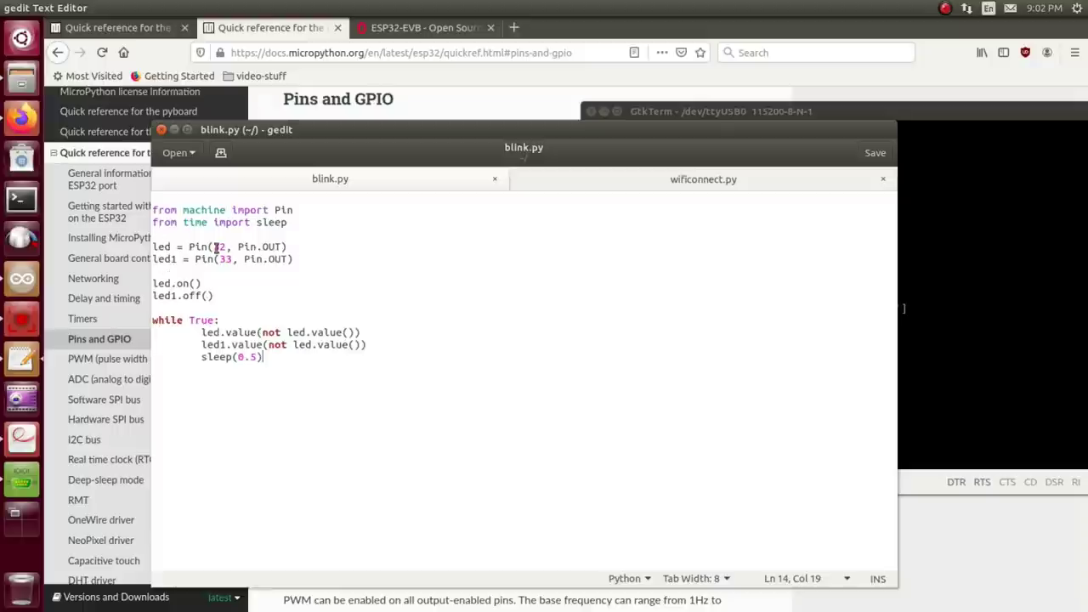
# Step: Review blink.py's loop toggling the LEDs on pins 32 and 33 every 0.5 seconds
pyautogui.write('3')
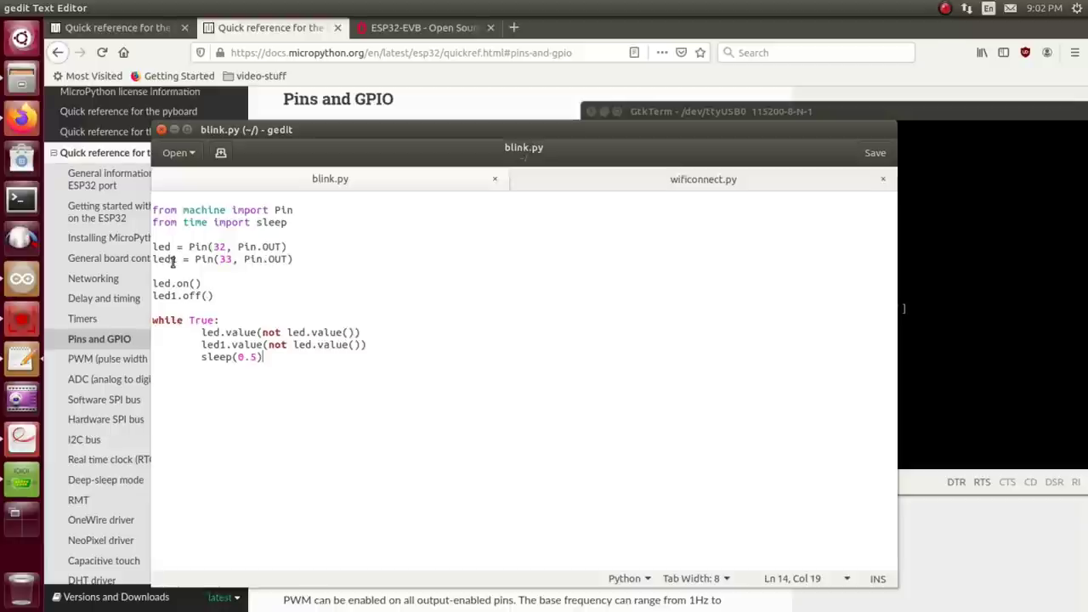
pyautogui.moveTo(408, 270)
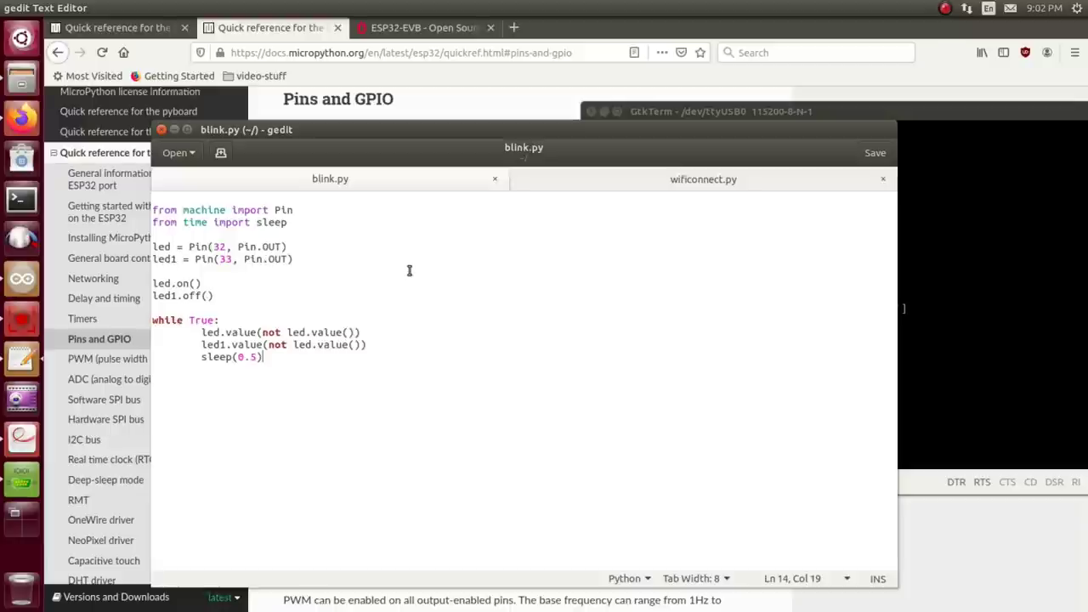
pyautogui.moveTo(344, 245)
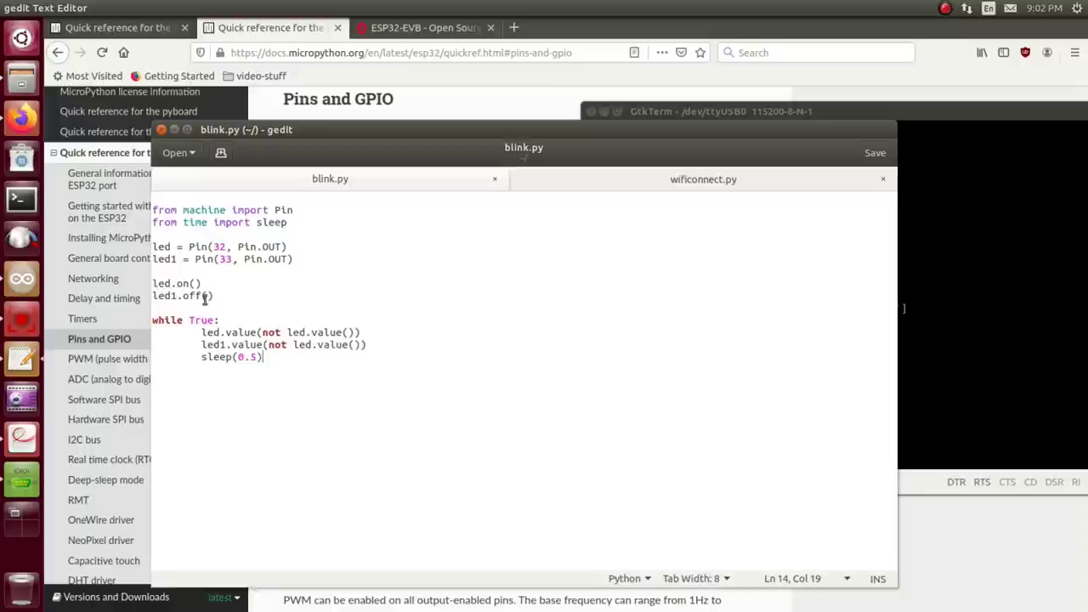
pyautogui.moveTo(207, 319)
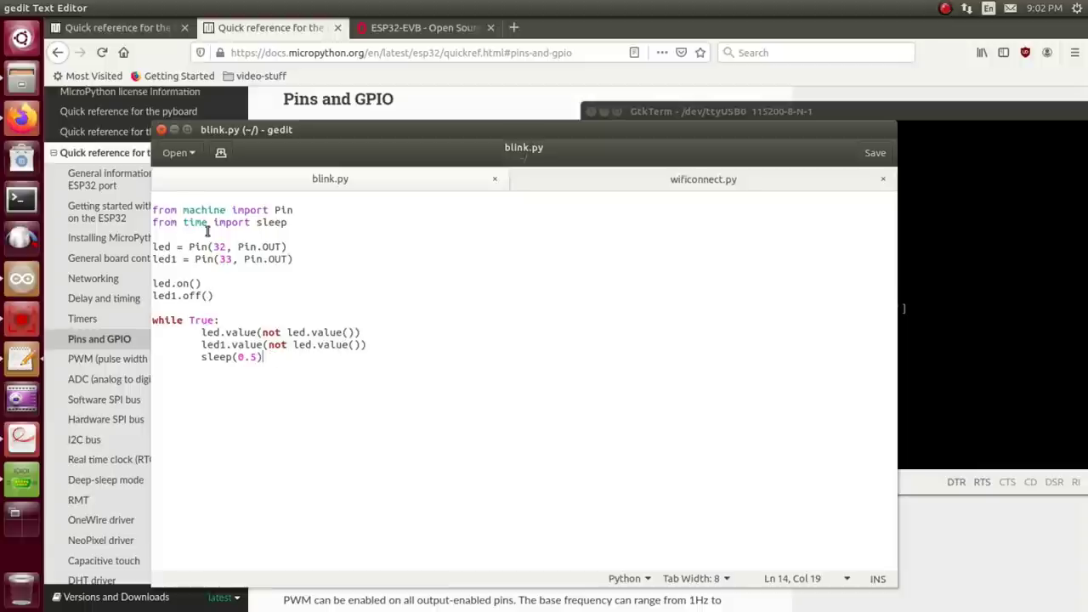
pyautogui.moveTo(313, 330)
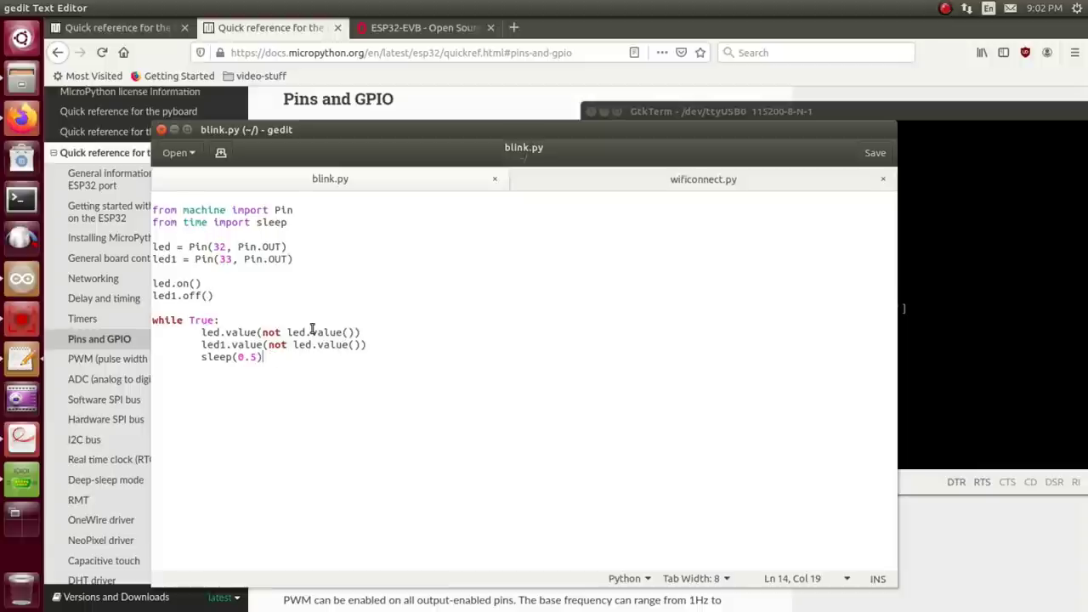
pyautogui.moveTo(210, 209)
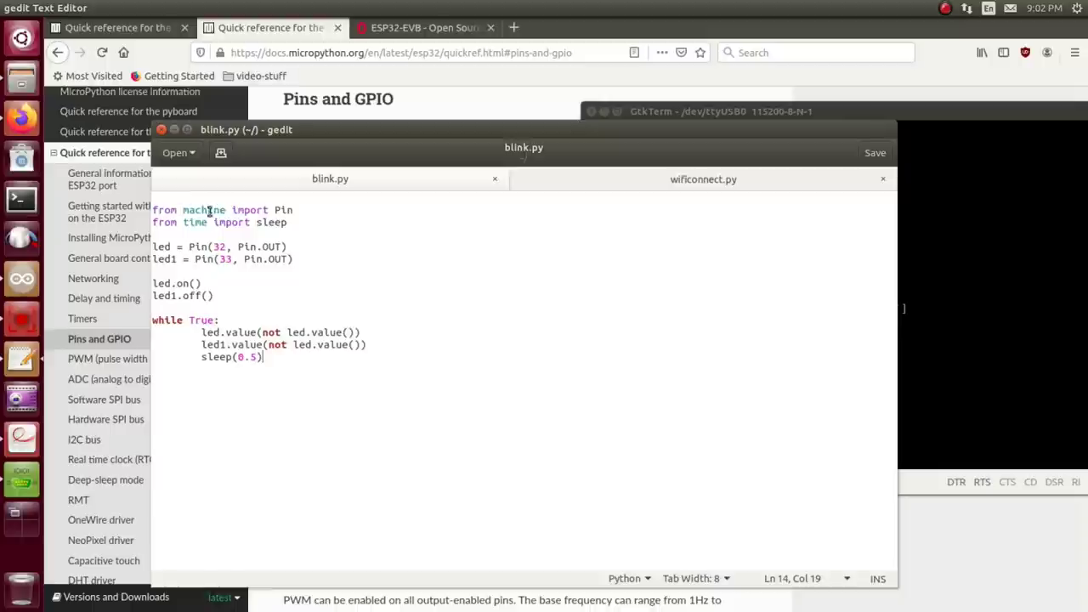
pyautogui.moveTo(231, 211)
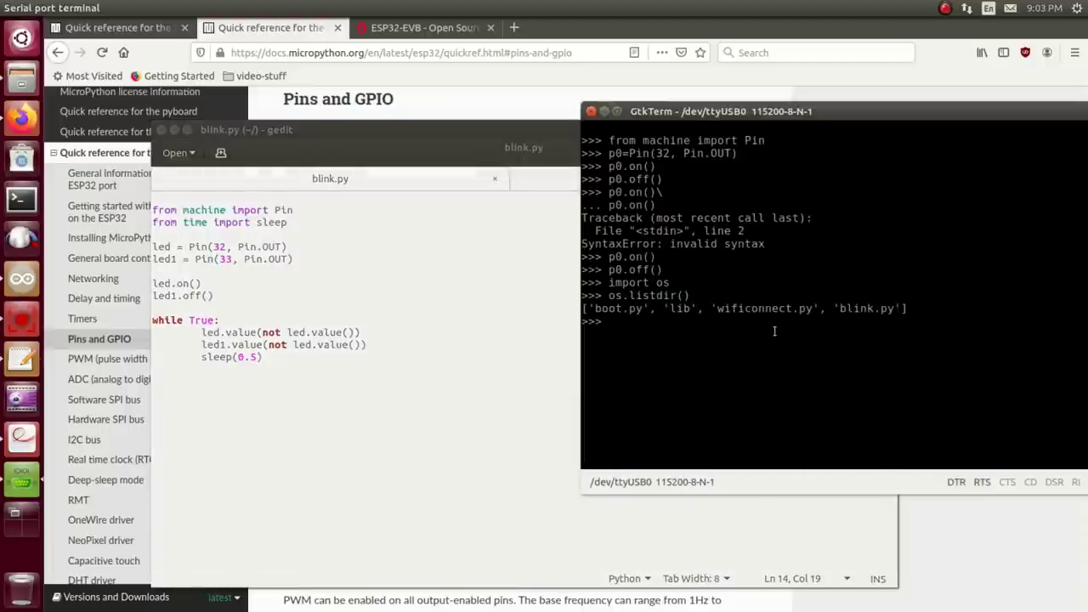
pyautogui.moveTo(812, 299)
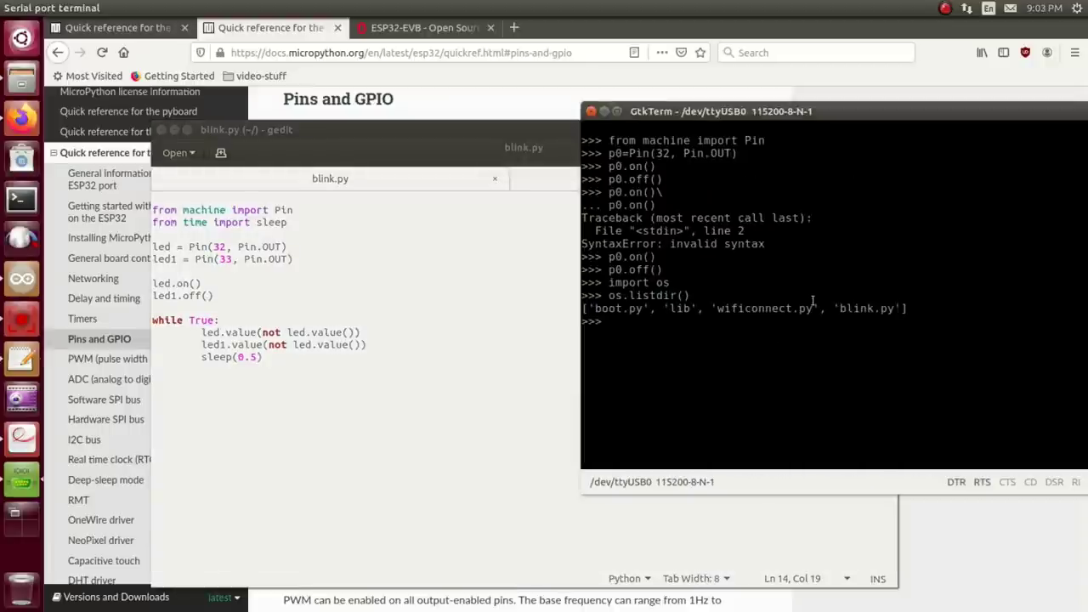
# Step: Run 'import blink' on the board and interrupt the loop with Ctrl+C
pyautogui.write('import')
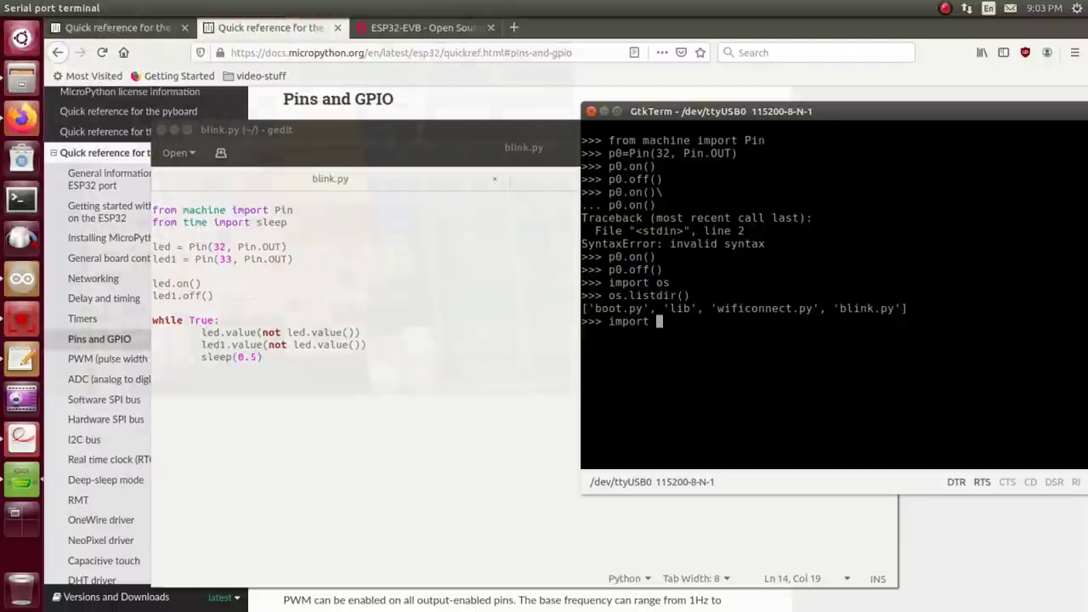
pyautogui.write('blink')
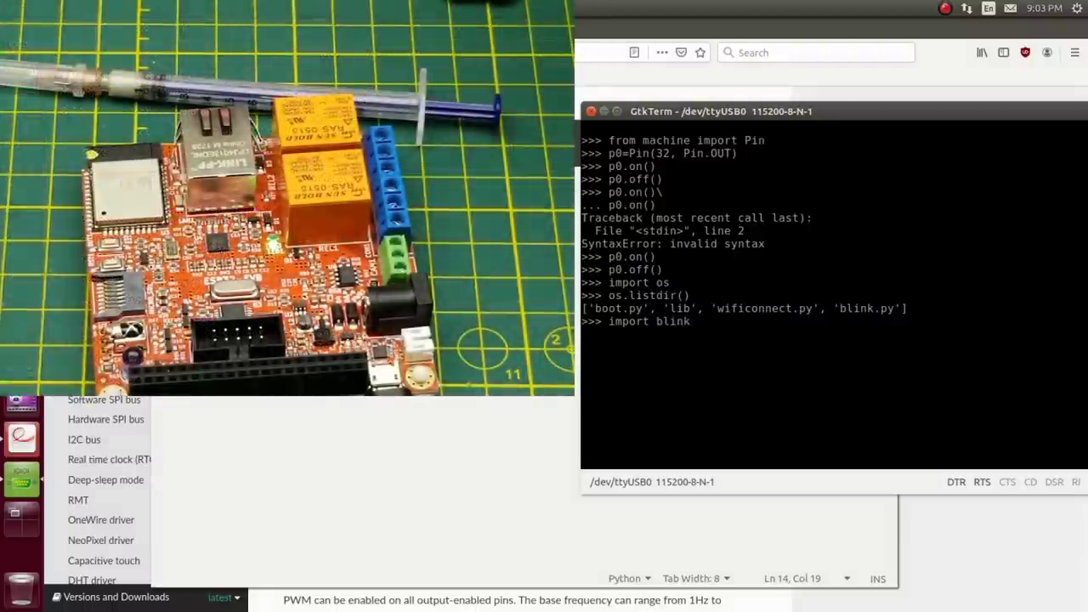
pyautogui.press('Return')
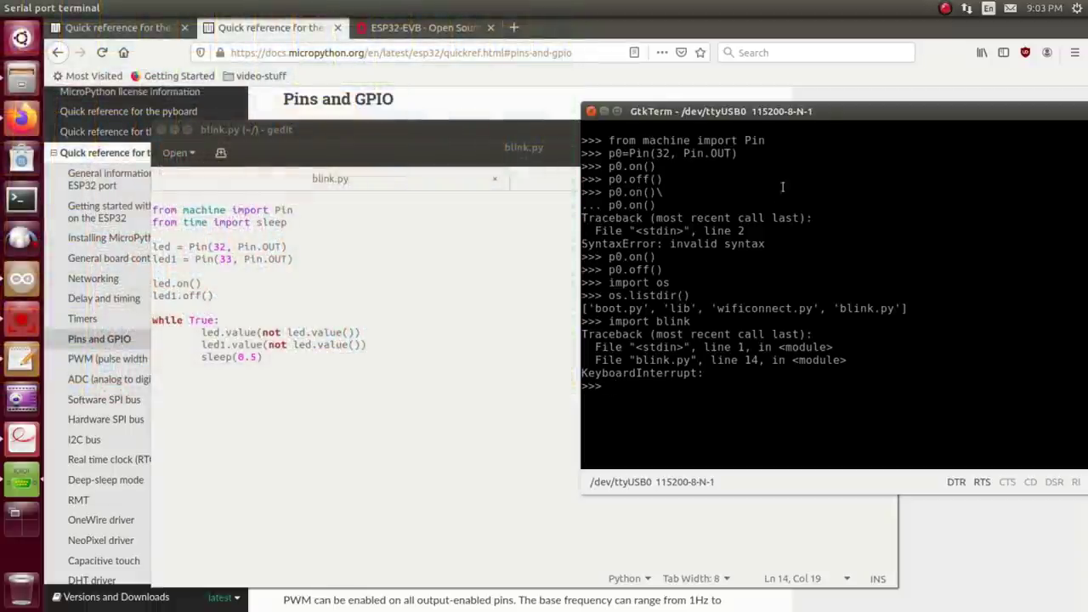
pyautogui.moveTo(769, 255)
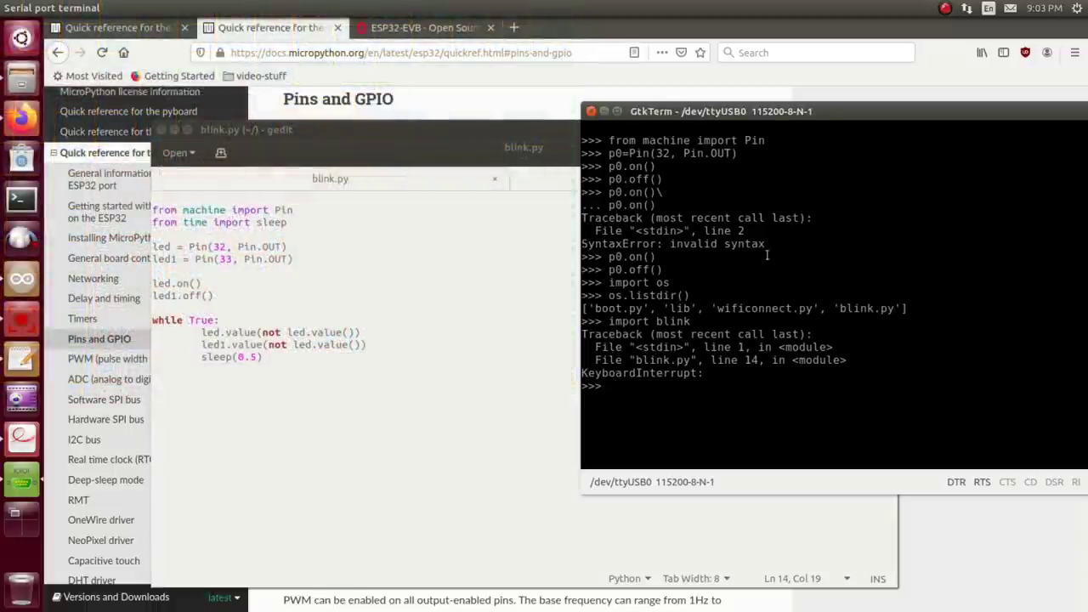
# Step: Write the WLAN station setup and access-point connect lines in wificonnect.py
pyautogui.click(702, 179)
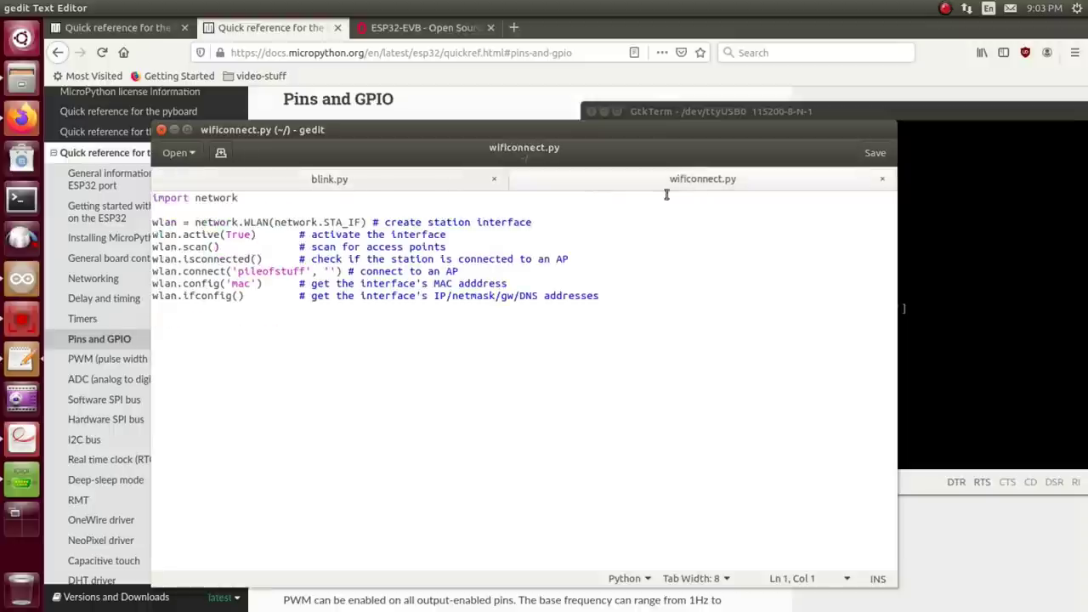
pyautogui.moveTo(265, 422)
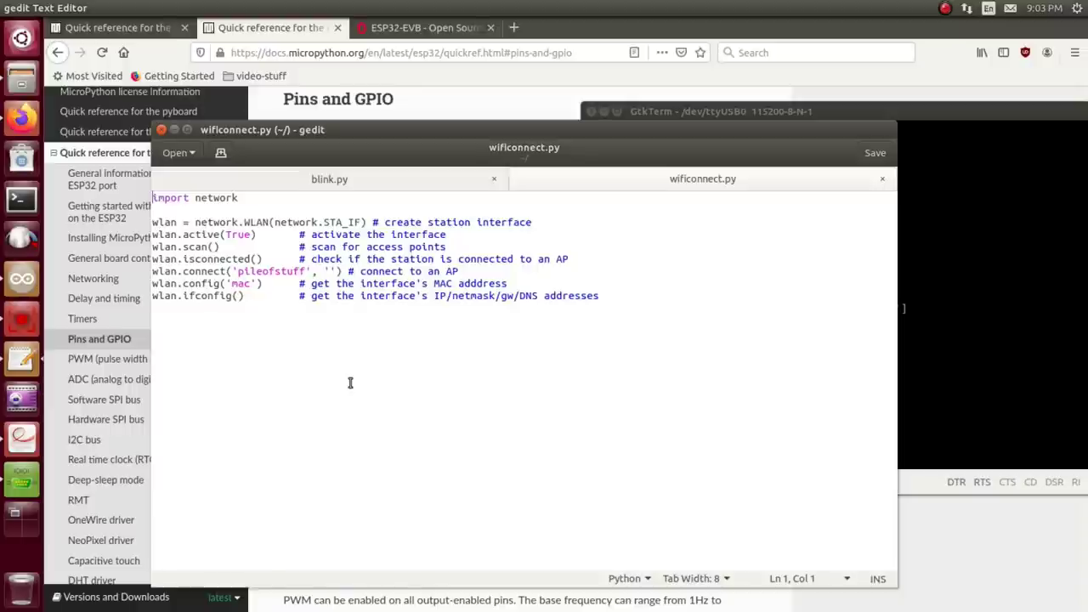
pyautogui.moveTo(328, 345)
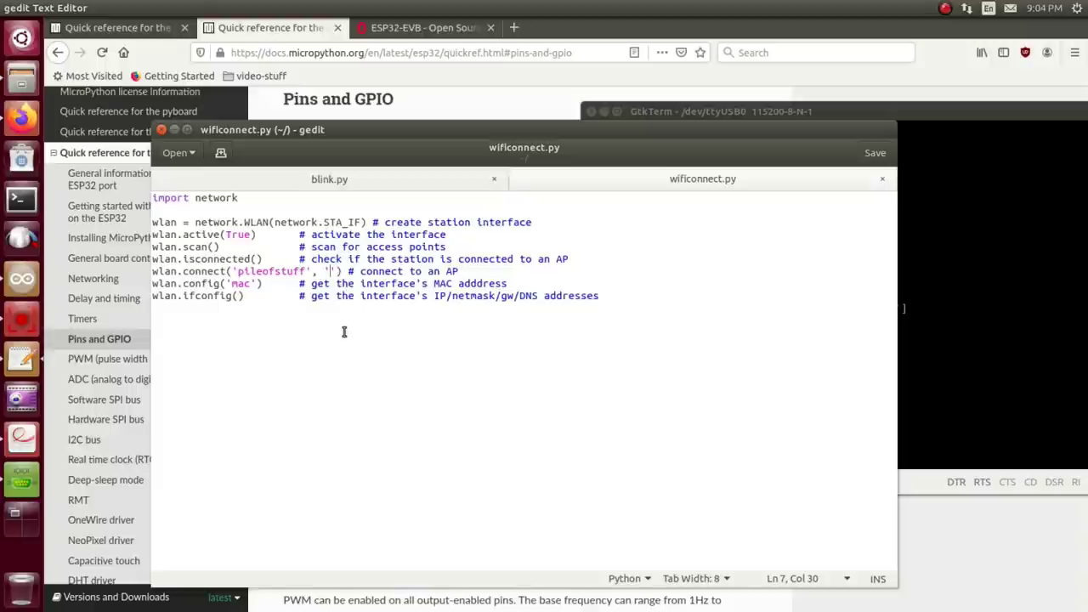
pyautogui.write('as')
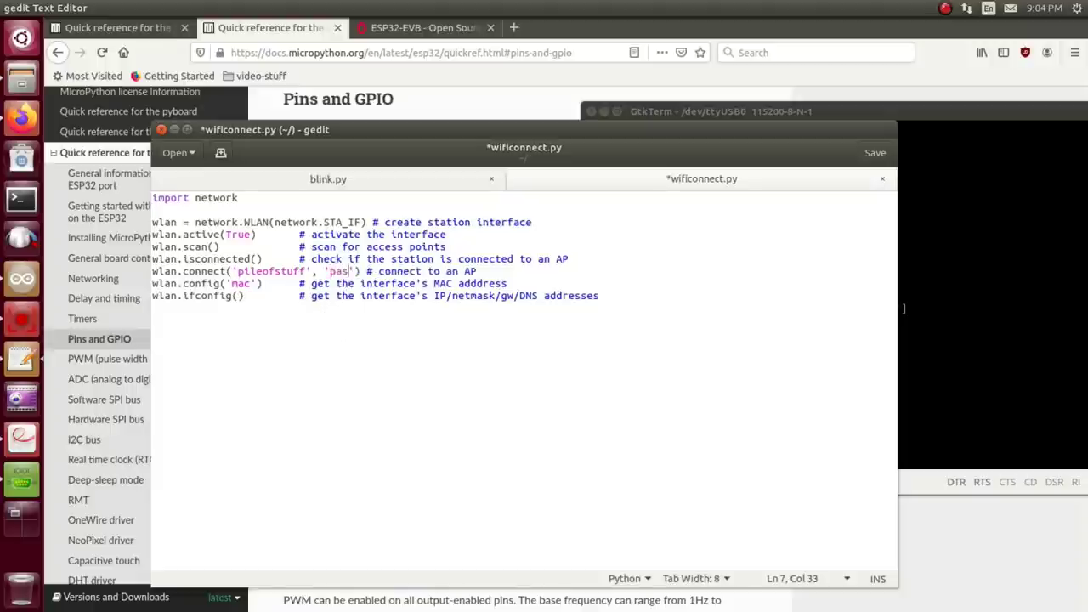
pyautogui.press('BackSpace')
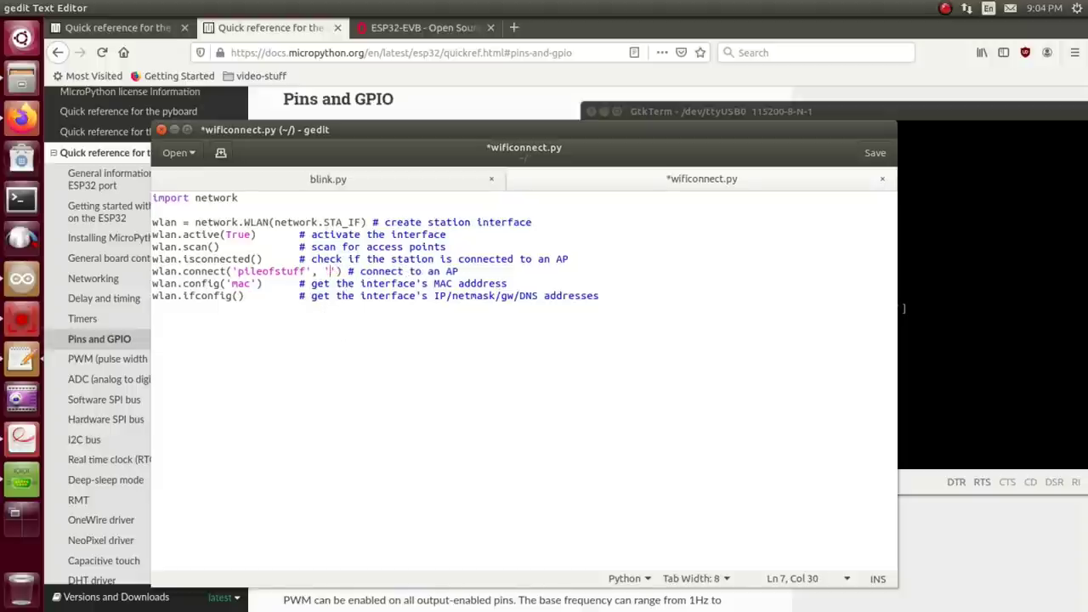
pyautogui.moveTo(327, 315)
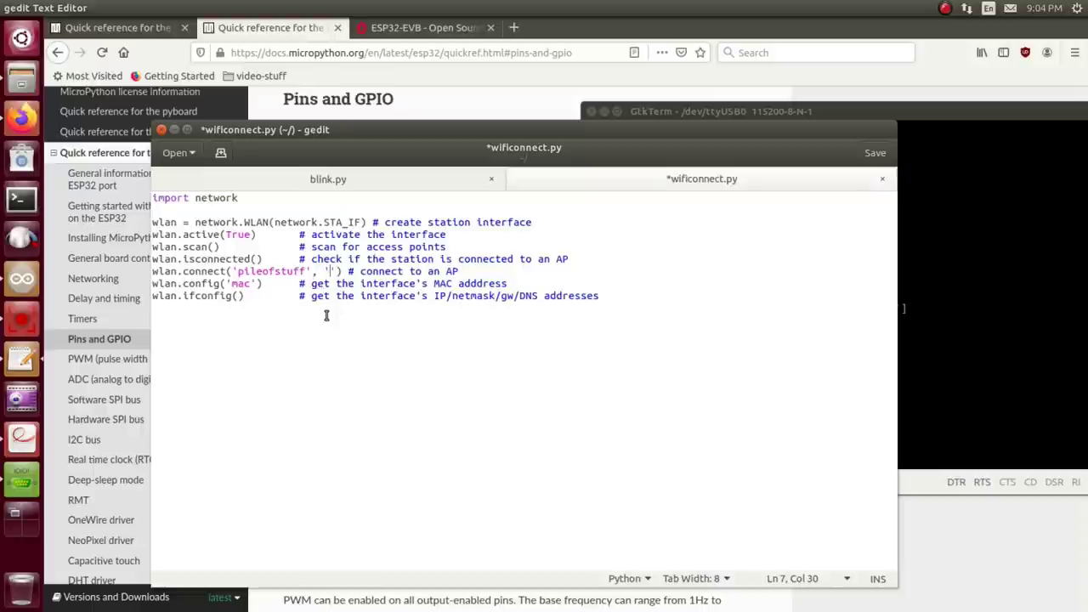
# Step: Upload wificonnect.py to the board as thing.py with 'ampy --port /dev/ttyUSB0 put'
pyautogui.click(20, 279)
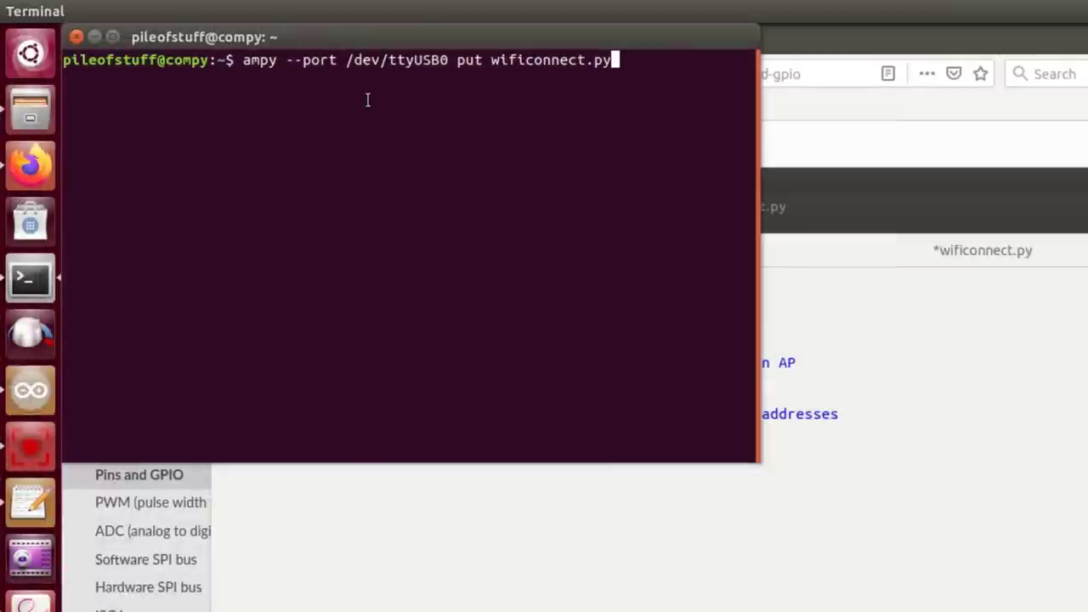
pyautogui.moveTo(299, 119)
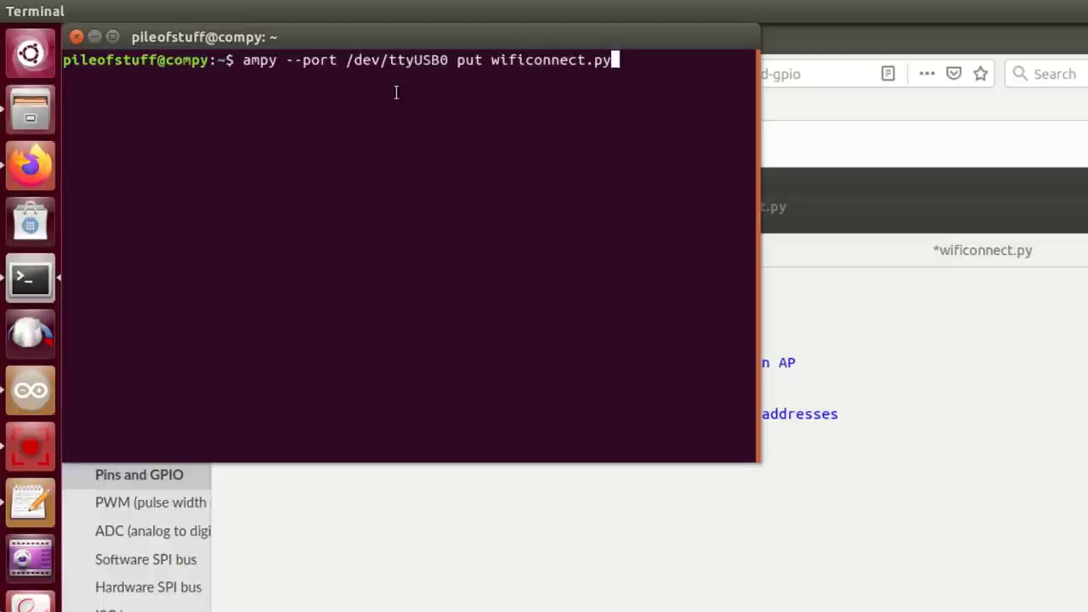
pyautogui.moveTo(718, 306)
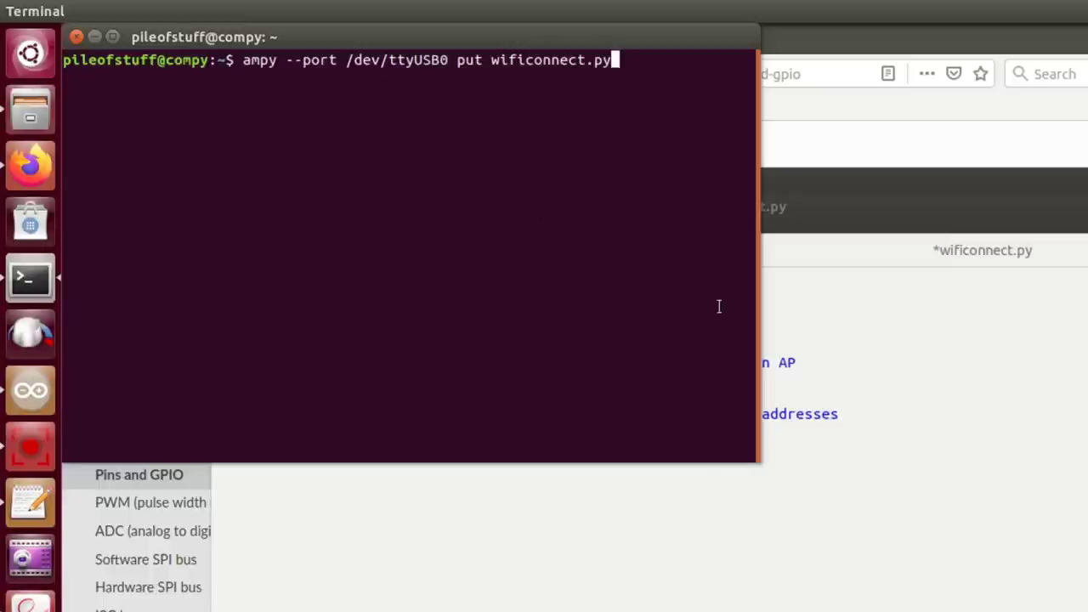
pyautogui.moveTo(327, 76)
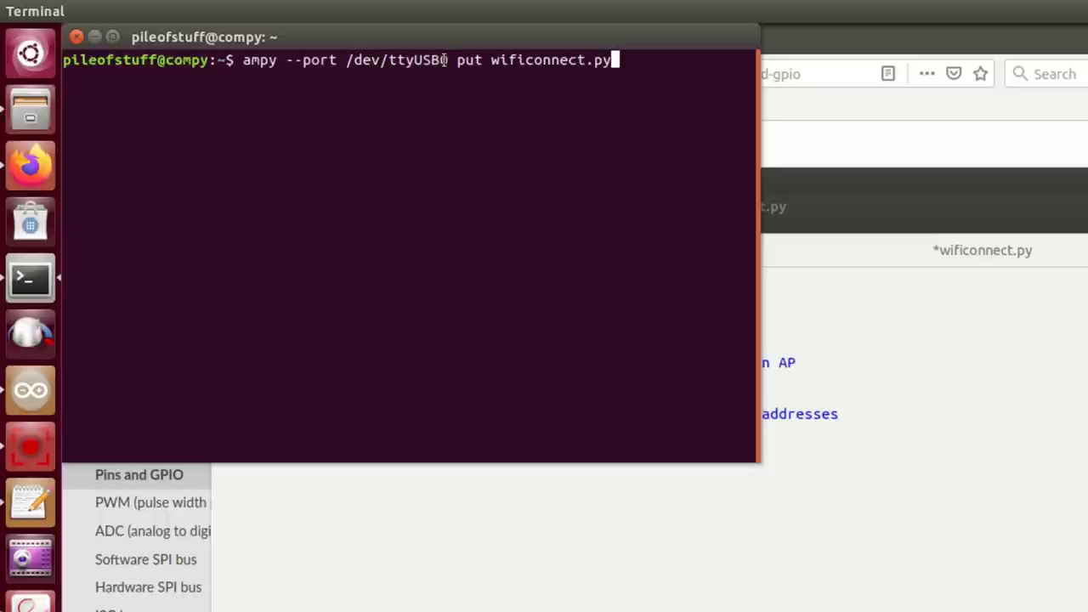
pyautogui.moveTo(448, 131)
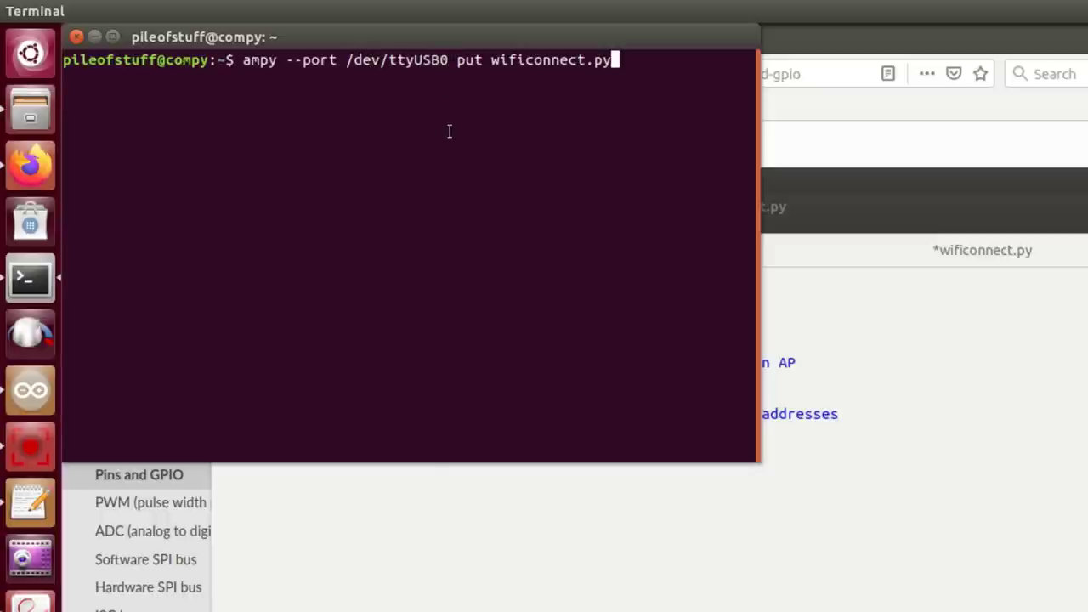
pyautogui.moveTo(459, 129)
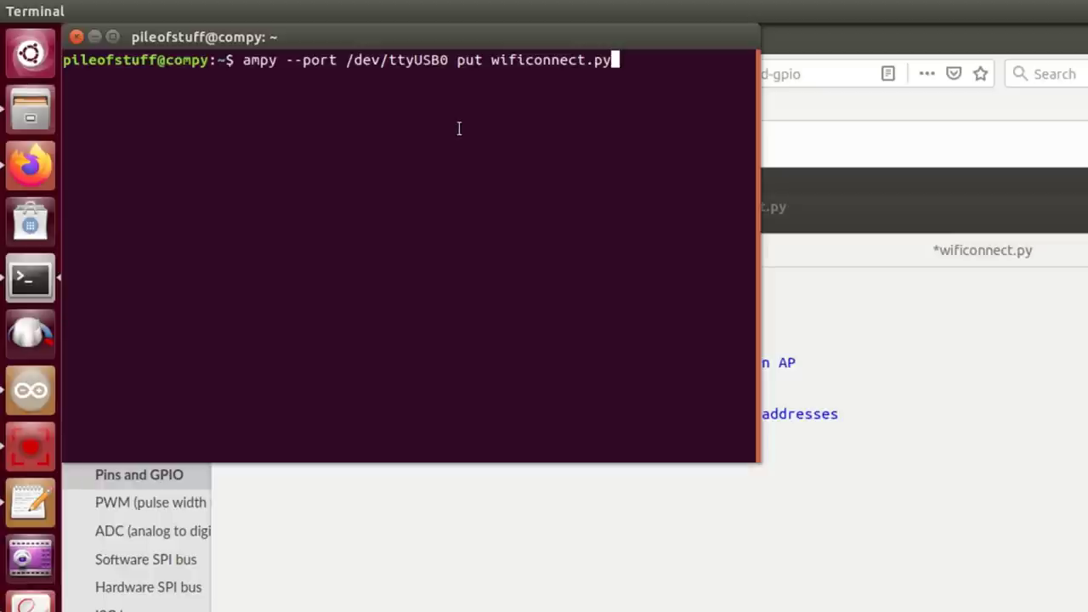
pyautogui.moveTo(459, 68)
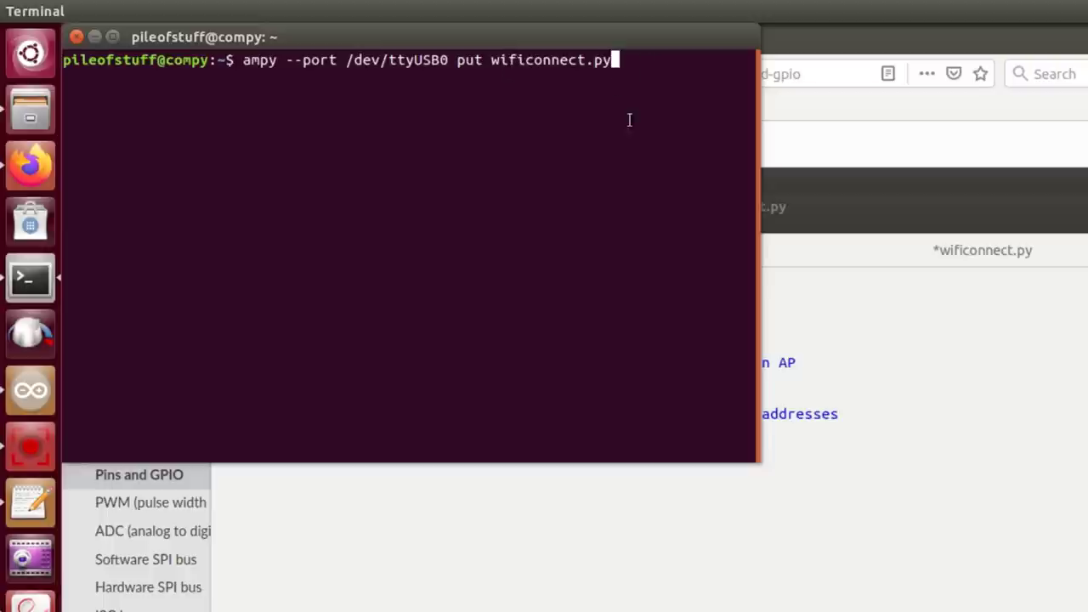
pyautogui.moveTo(599, 163)
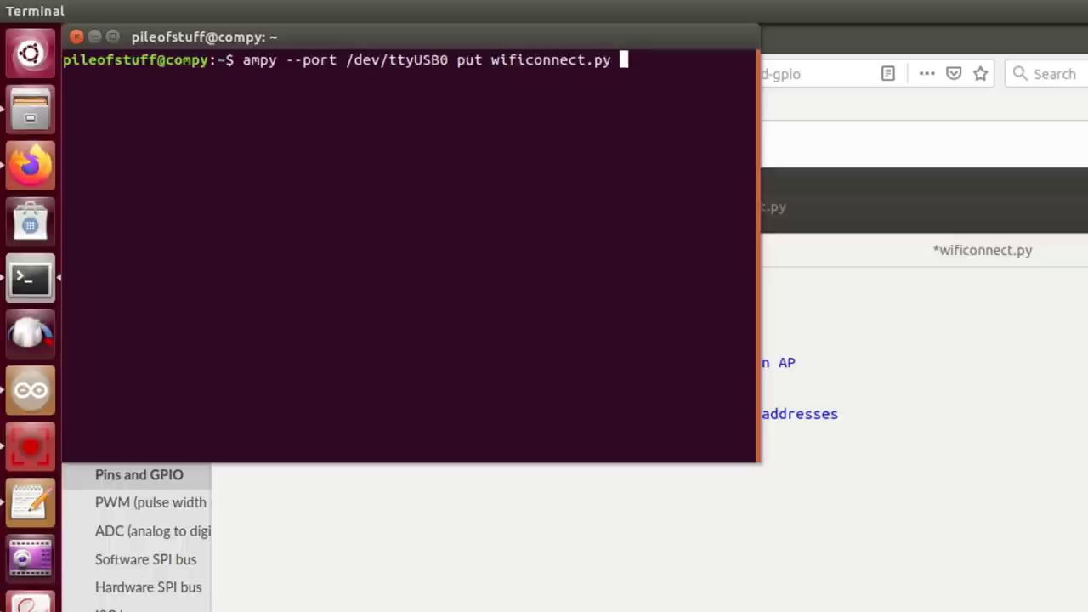
pyautogui.write('thing.py')
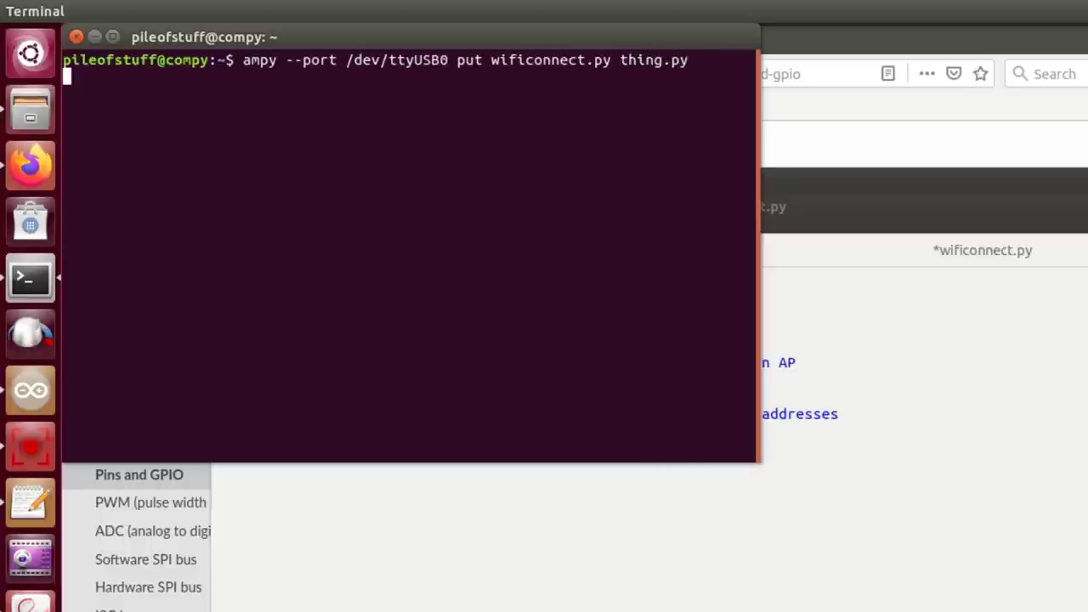
pyautogui.press('Return')
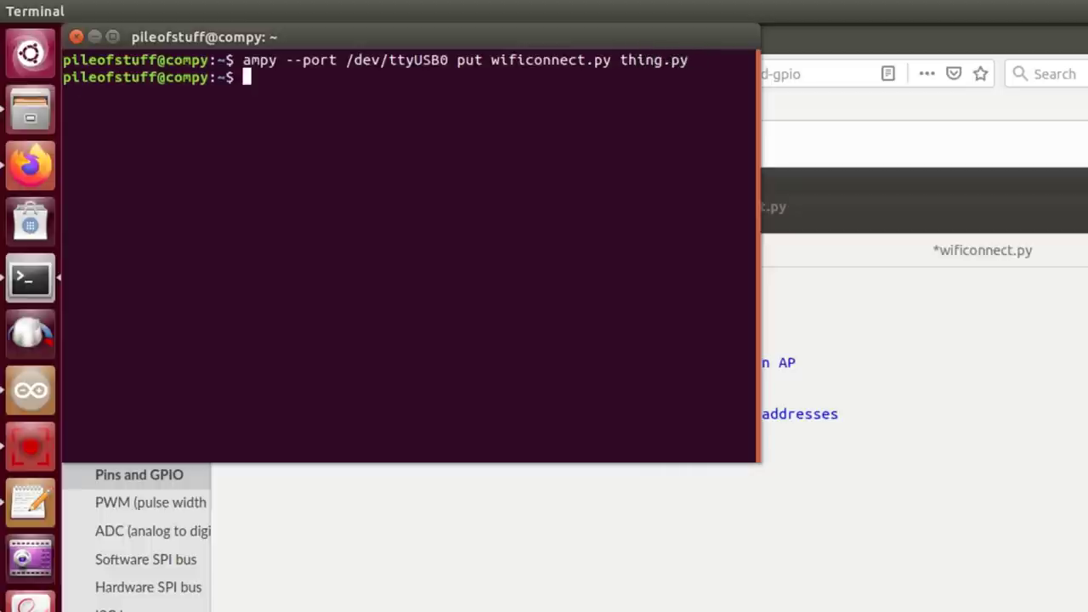
pyautogui.moveTo(354, 269)
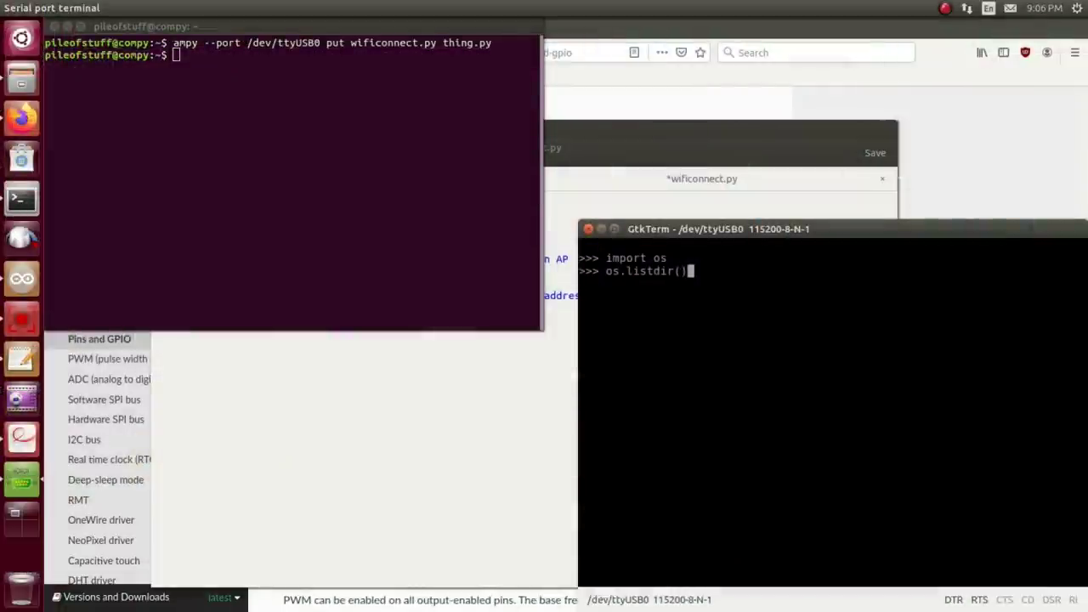
# Step: List the board's files, then run 'import thing' to connect to WiFi and obtain 192.168.0.39
pyautogui.press('Return')
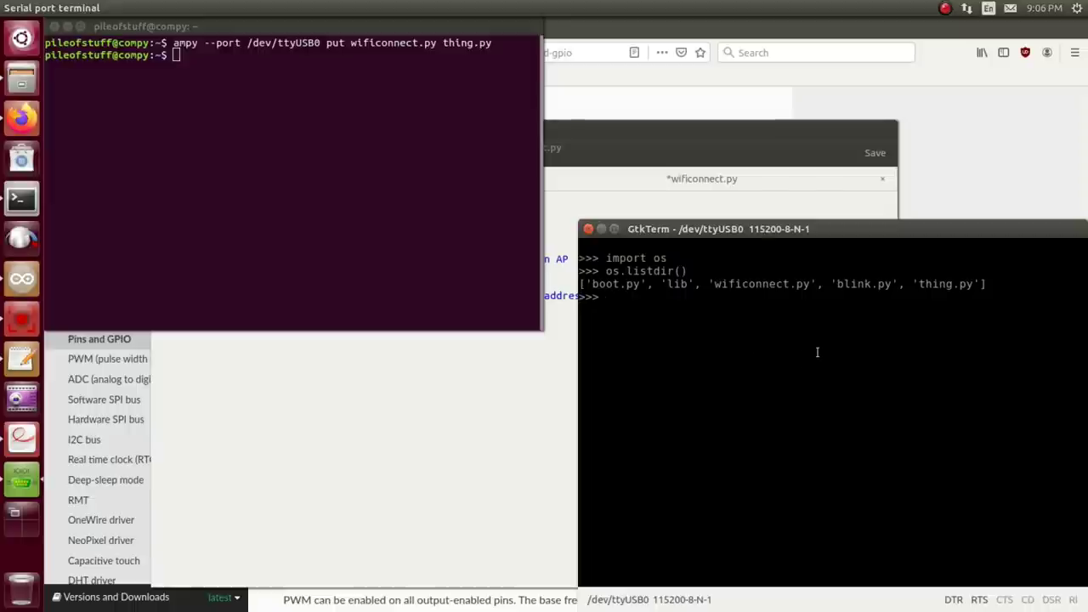
pyautogui.write('im')
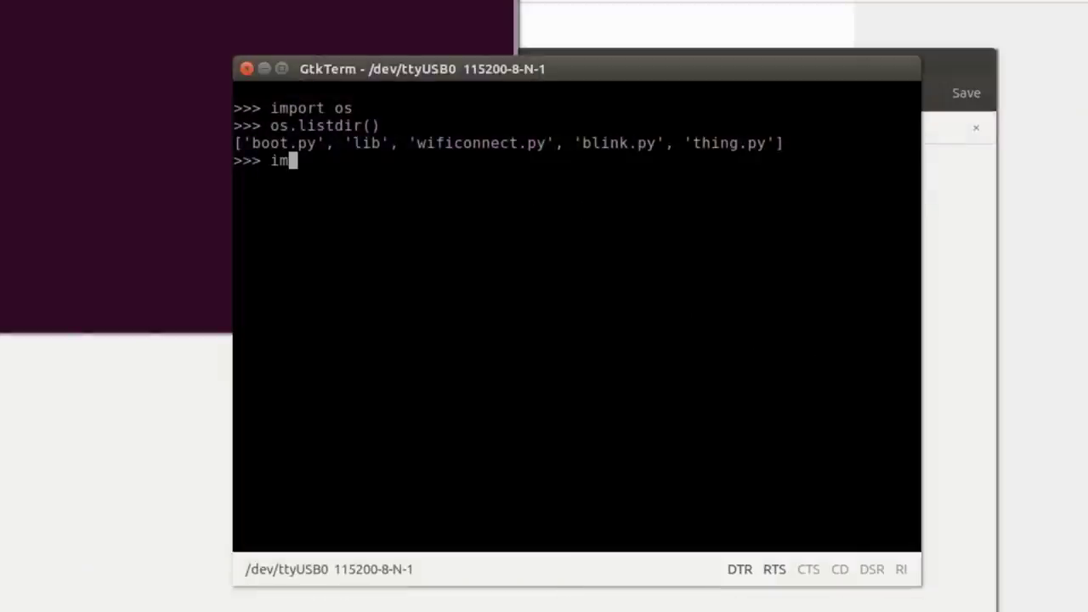
pyautogui.write('port thing')
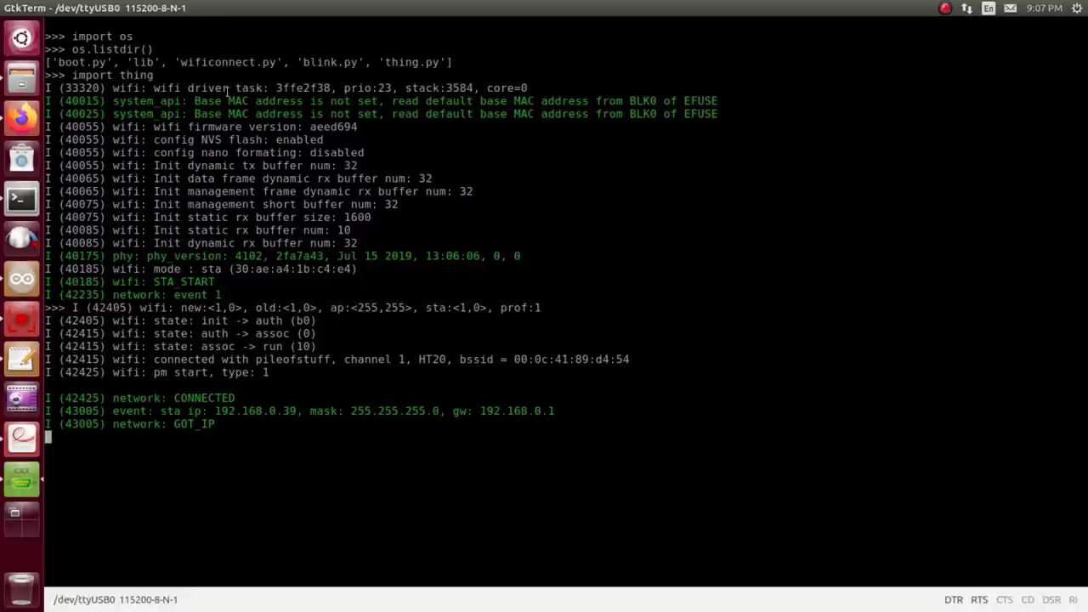
pyautogui.moveTo(215, 162)
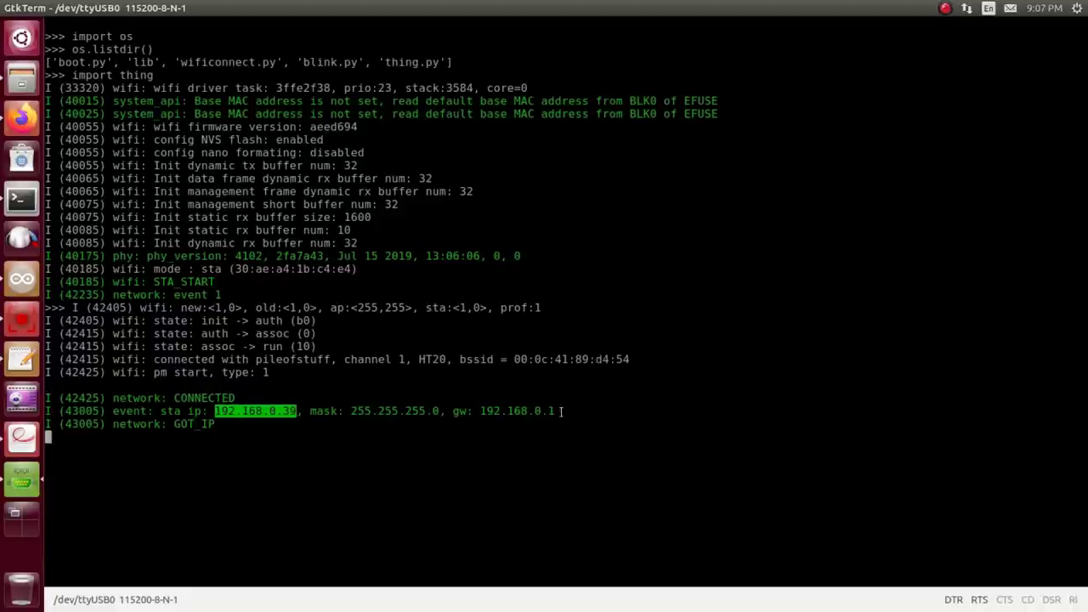
# Step: Ping the board's new WiFi address 192.168.0.39 from Terminal
pyautogui.press('Return')
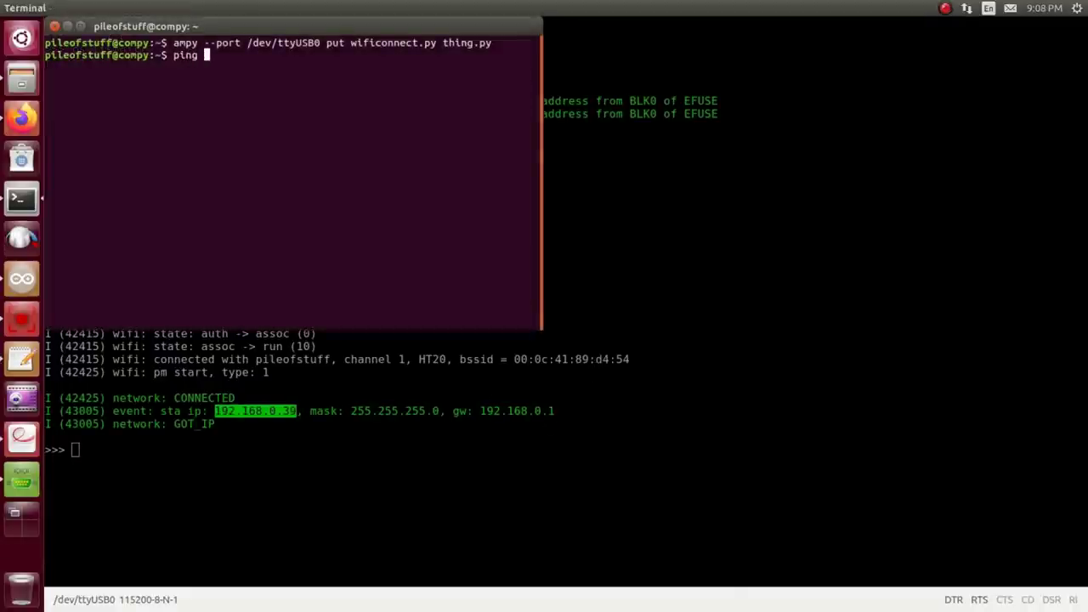
pyautogui.write('192.168.0.39')
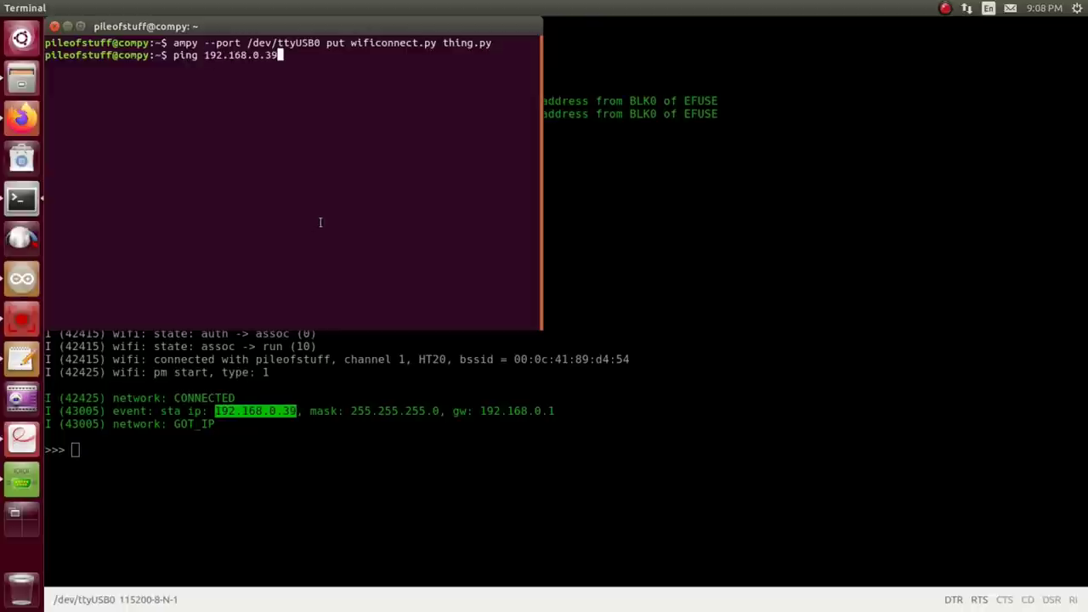
pyautogui.press('Return')
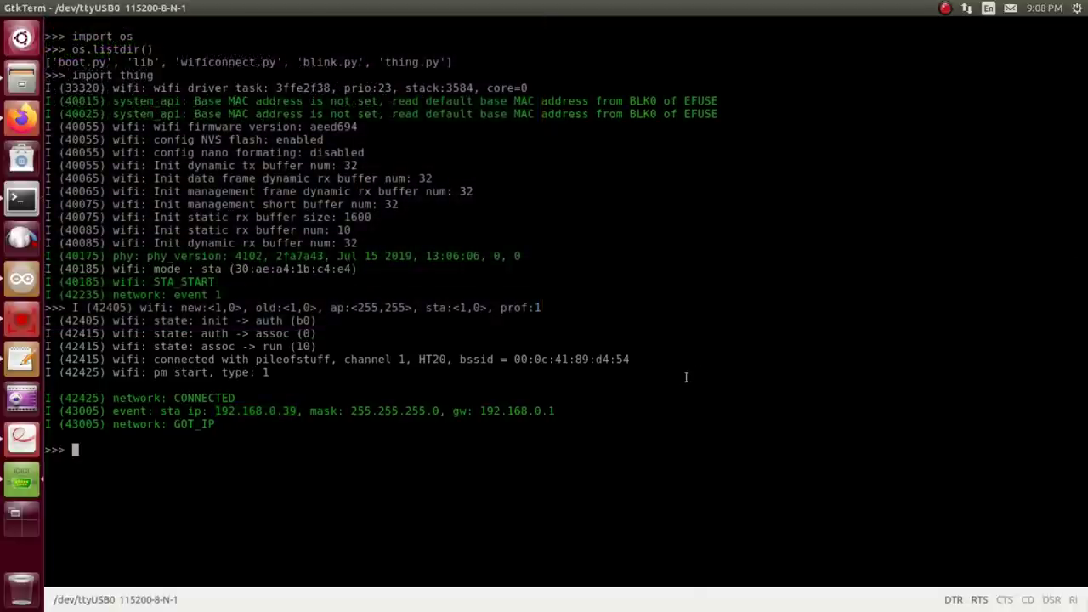
# Step: Enter 'import blink' at the board's >>> prompt in GtkTerm
pyautogui.write('import b')
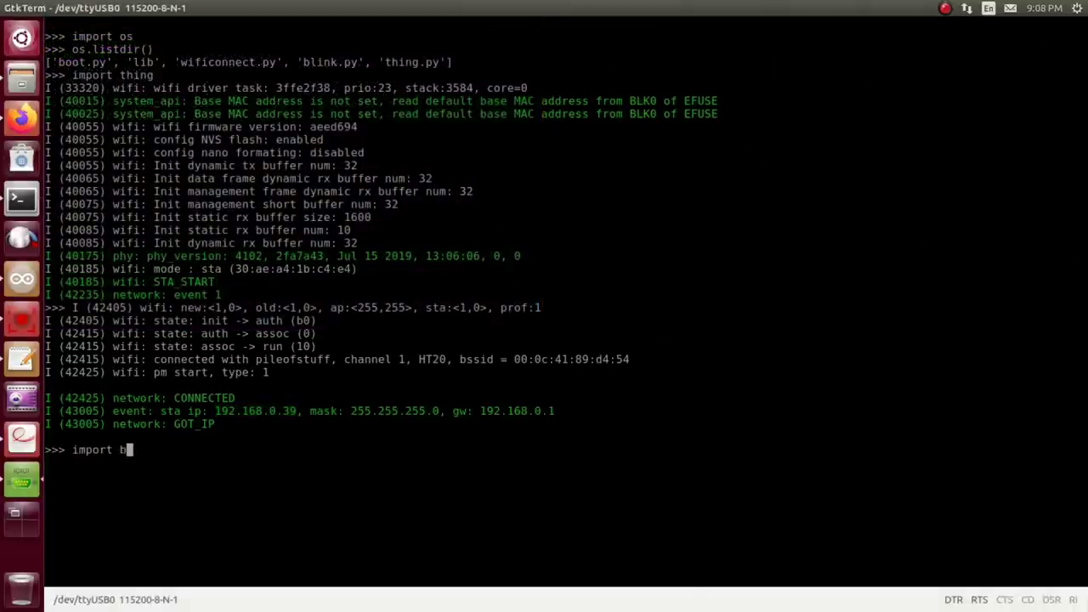
pyautogui.write('link')
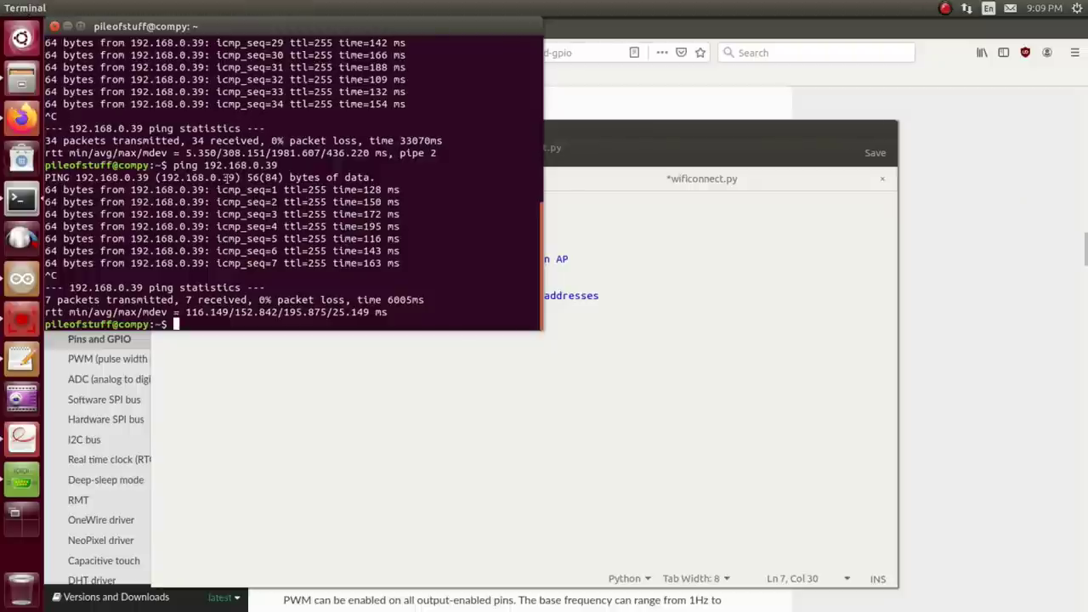
pyautogui.moveTo(1054, 318)
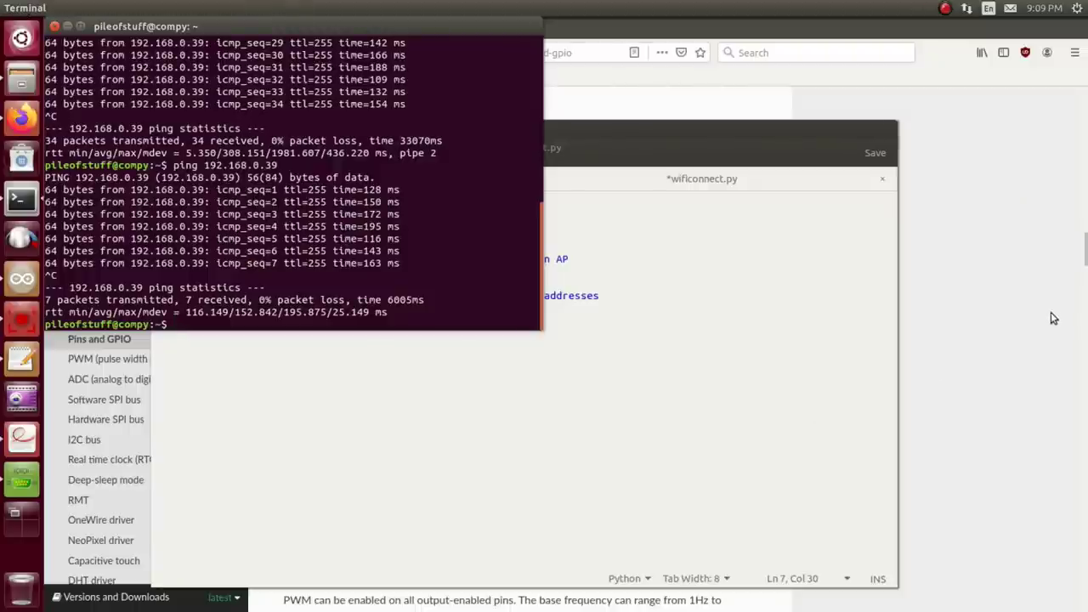
pyautogui.moveTo(1040, 310)
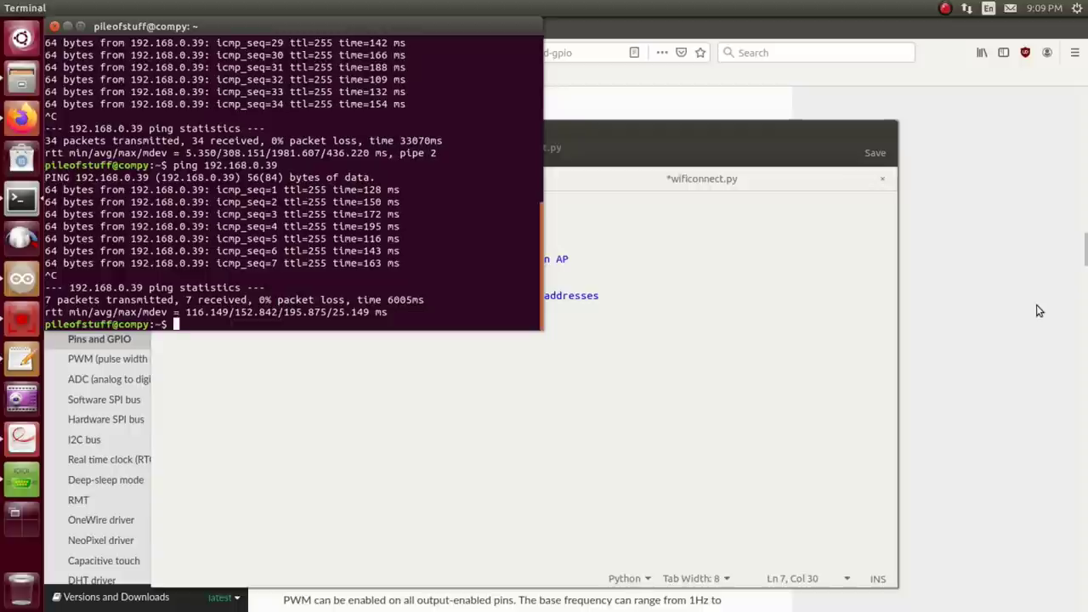
pyautogui.moveTo(459, 398)
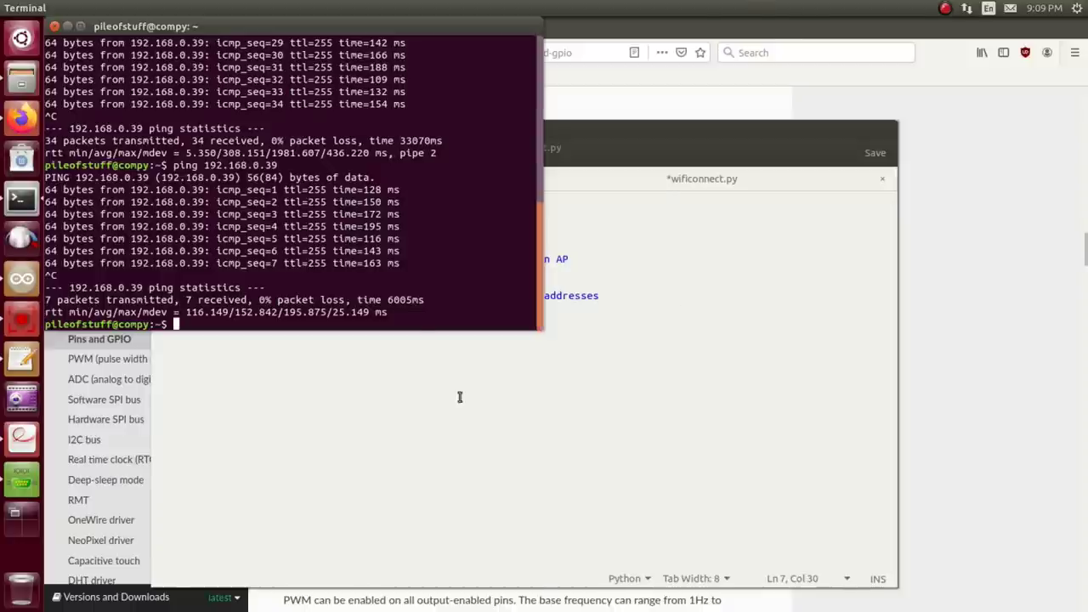